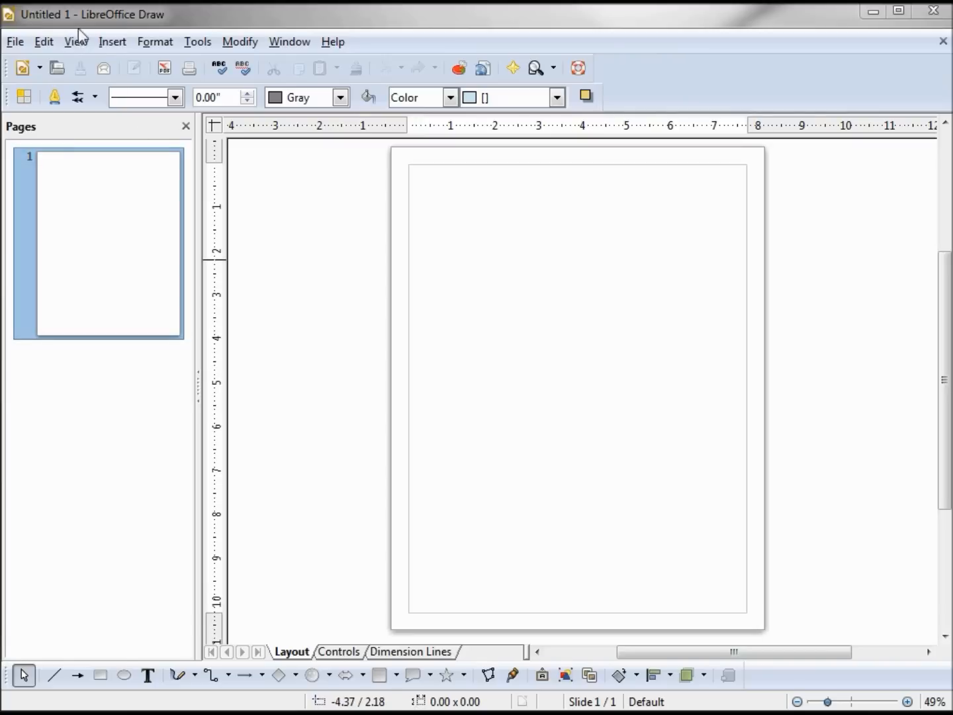
pyautogui.moveTo(56, 19)
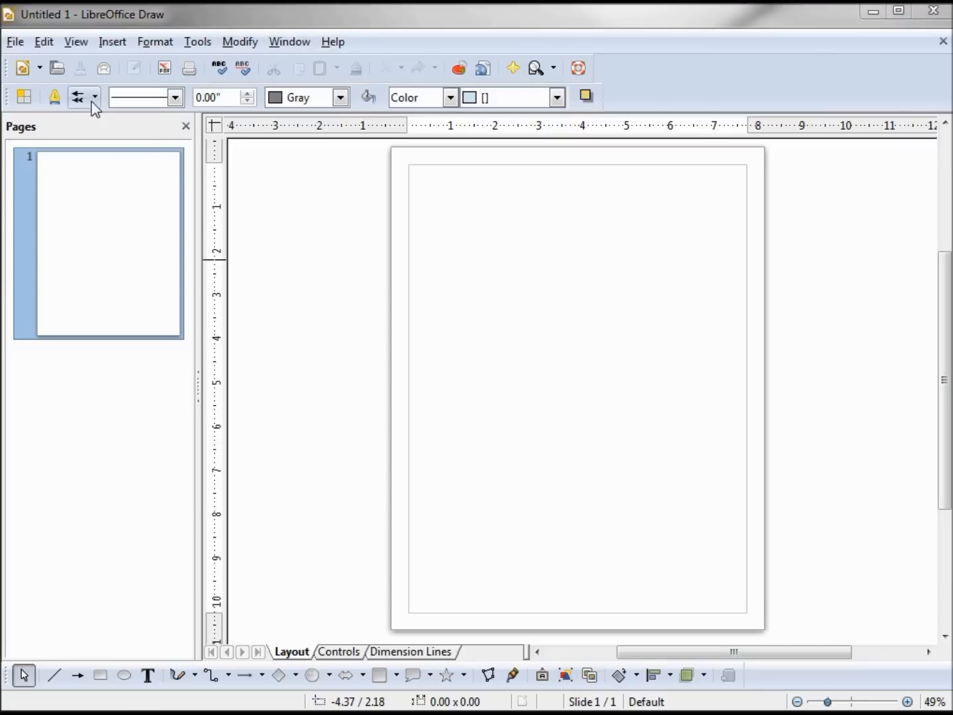
# Look through View > Toolbars and the Standard and Line and Filling toolbar settings, then close them
pyautogui.click(75, 41)
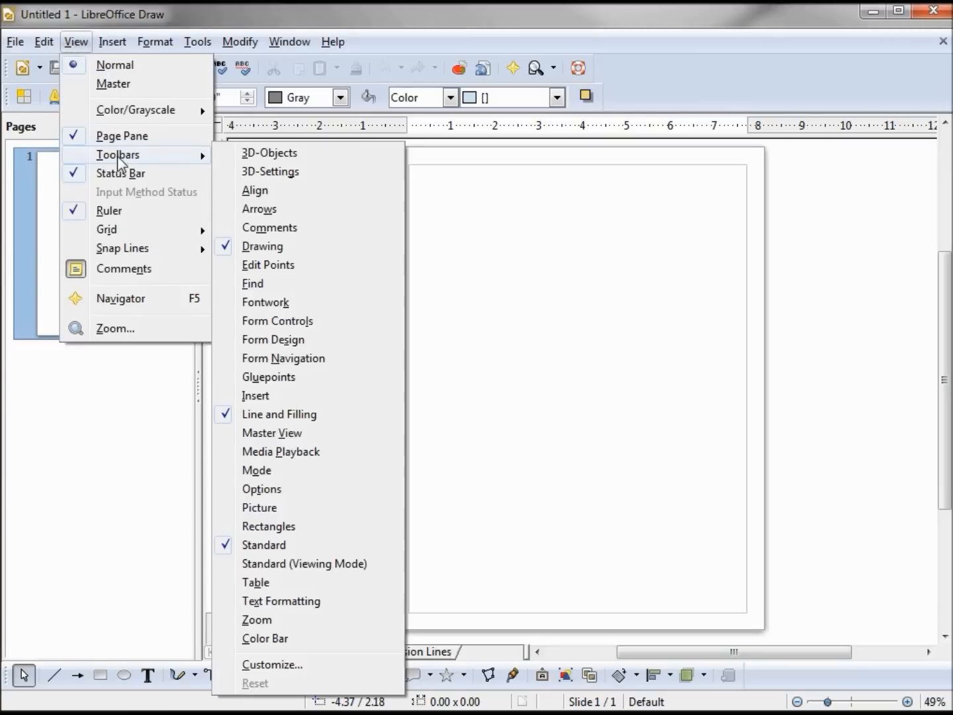
pyautogui.moveTo(262, 246)
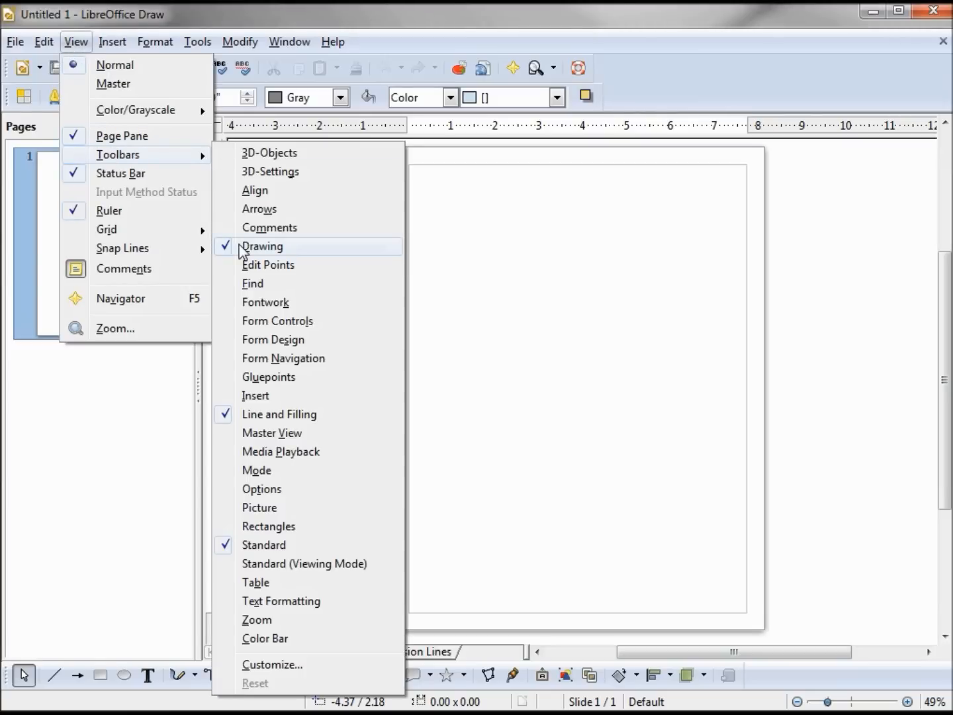
pyautogui.moveTo(291, 413)
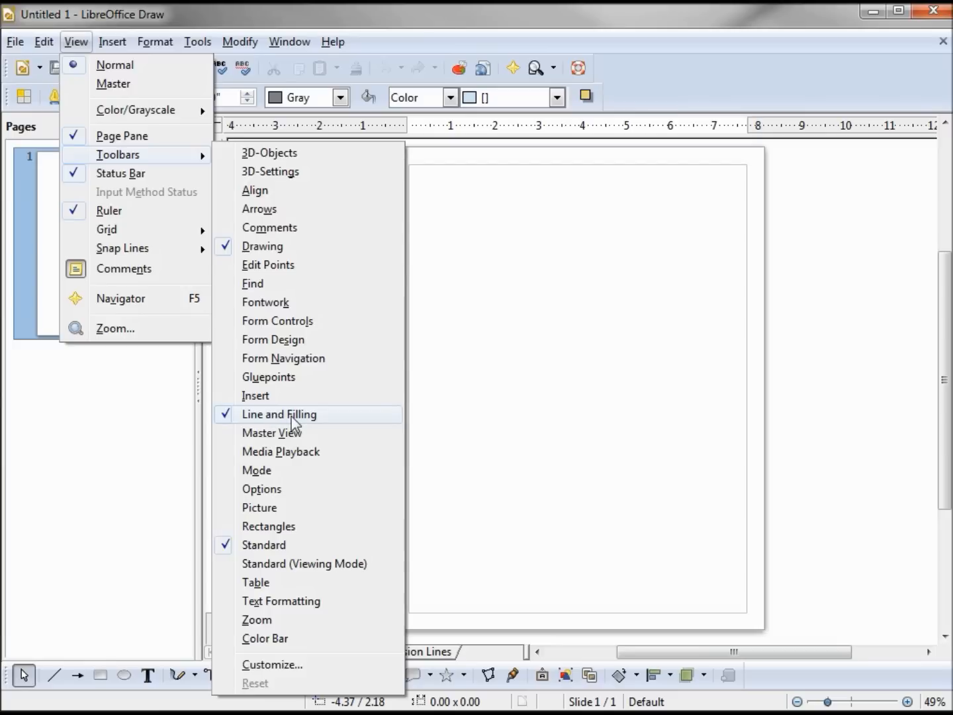
pyautogui.moveTo(280, 546)
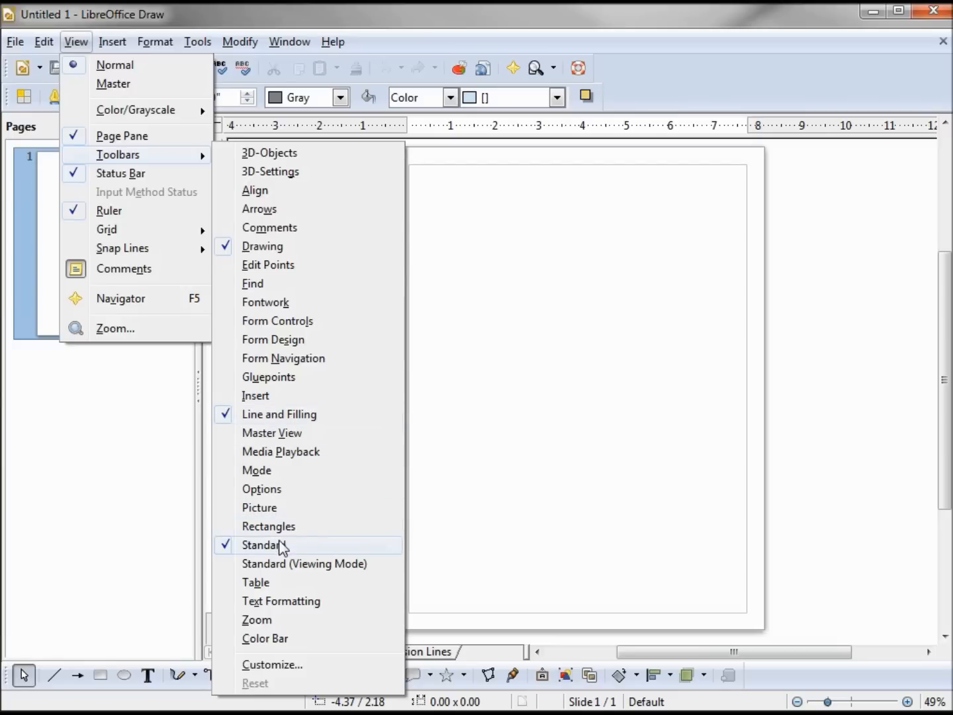
pyautogui.moveTo(283, 554)
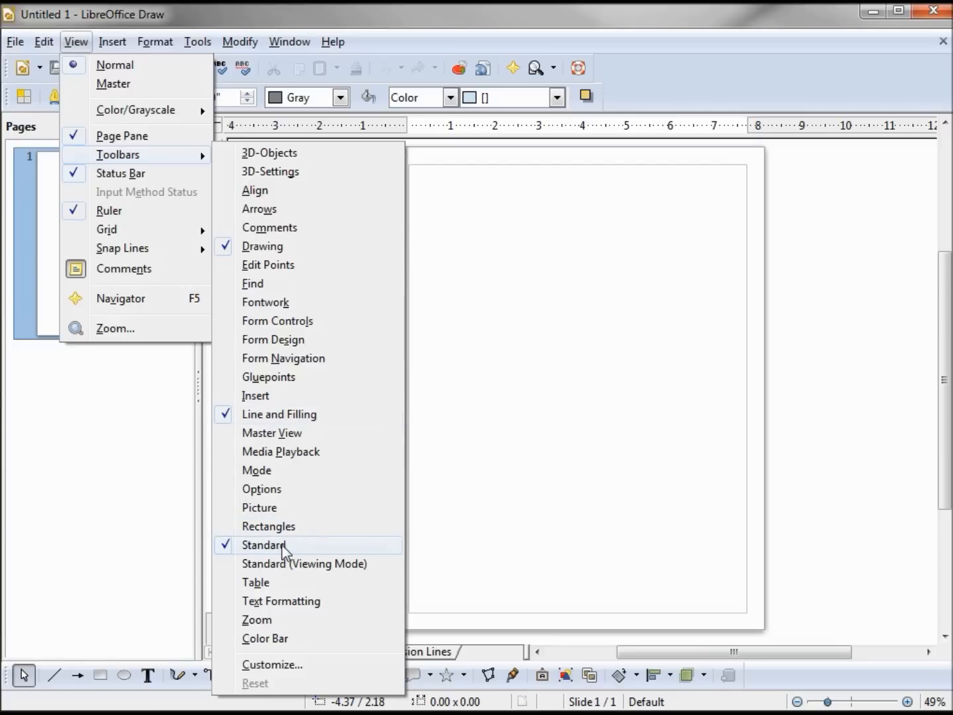
pyautogui.click(283, 545)
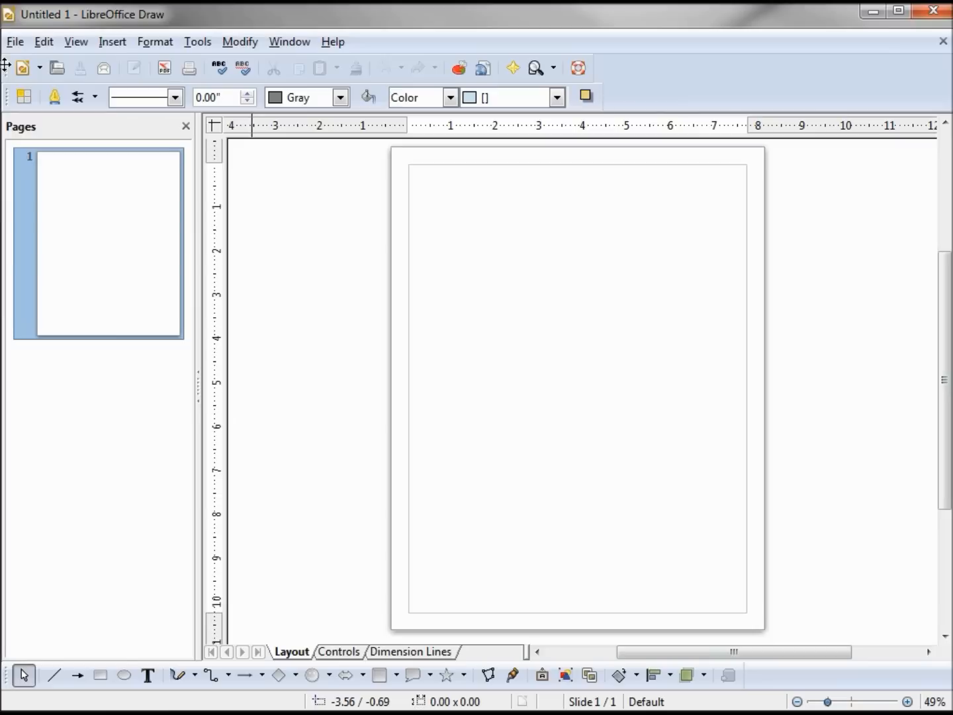
pyautogui.moveTo(7, 64)
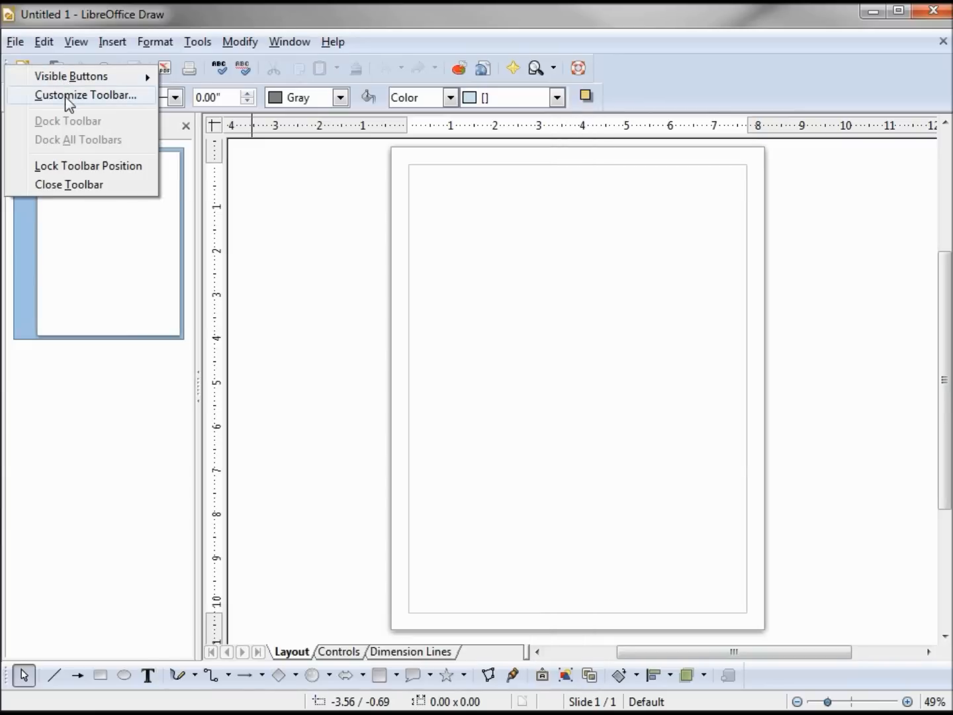
pyautogui.click(92, 96)
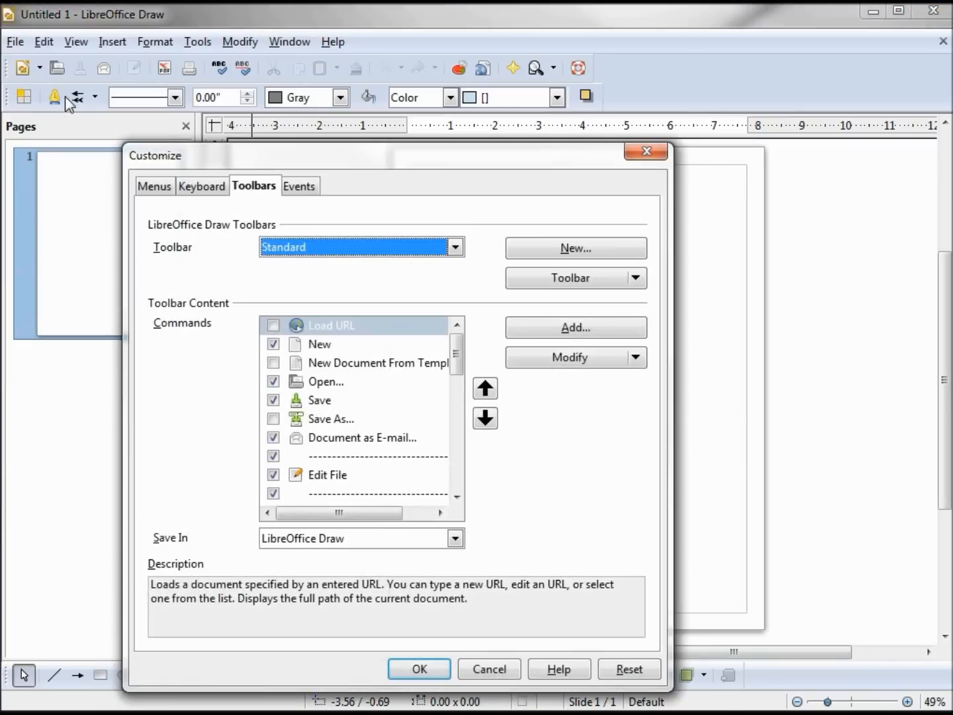
pyautogui.moveTo(266, 259)
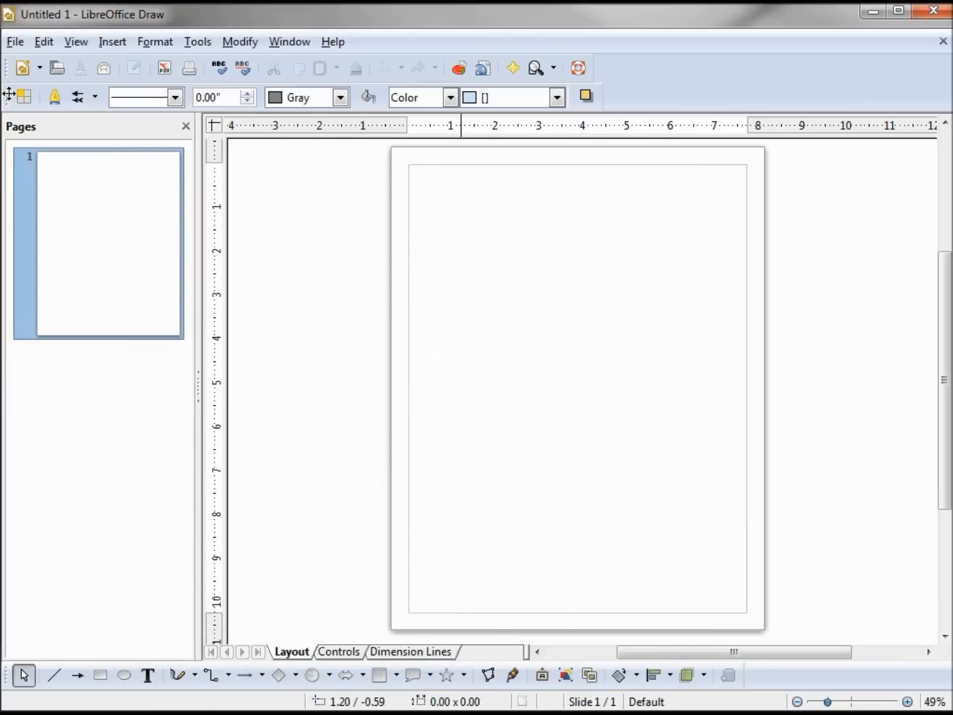
pyautogui.click(95, 98)
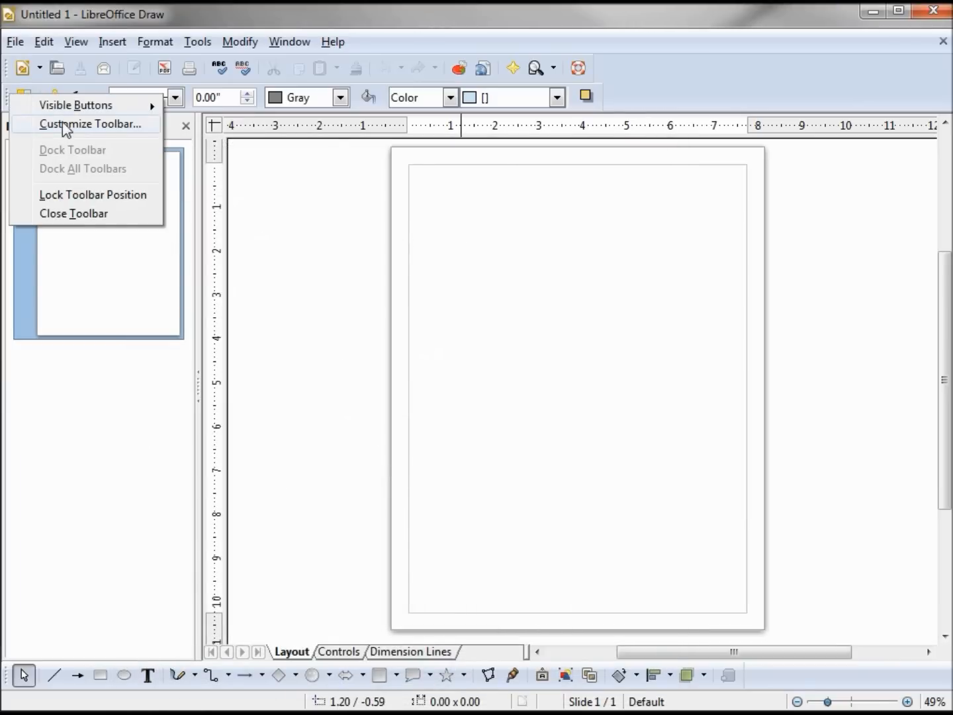
pyautogui.click(92, 123)
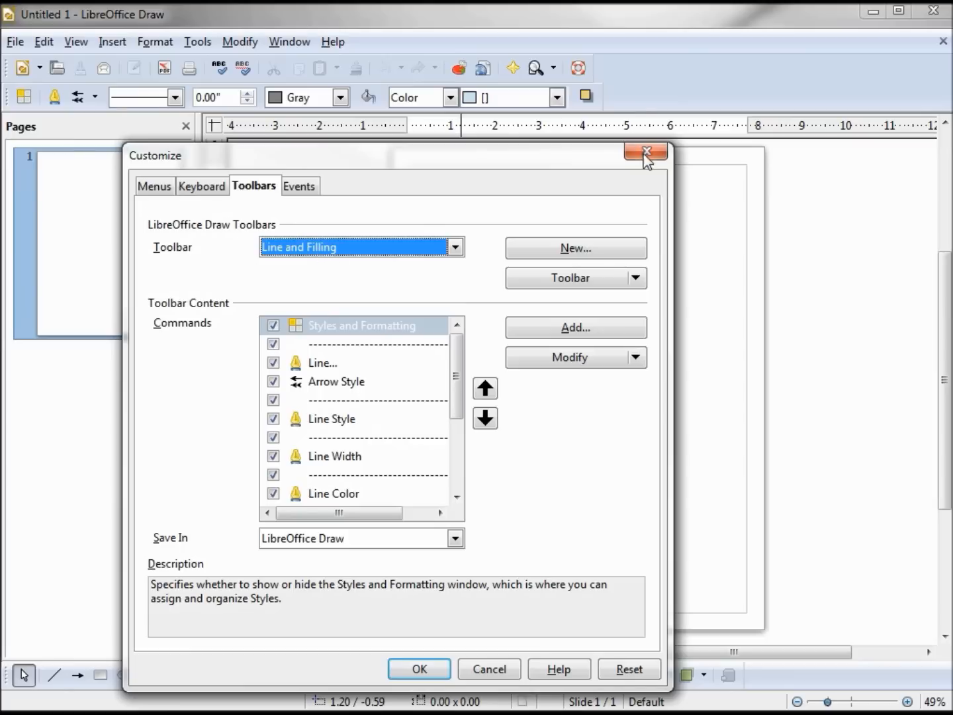
pyautogui.click(645, 153)
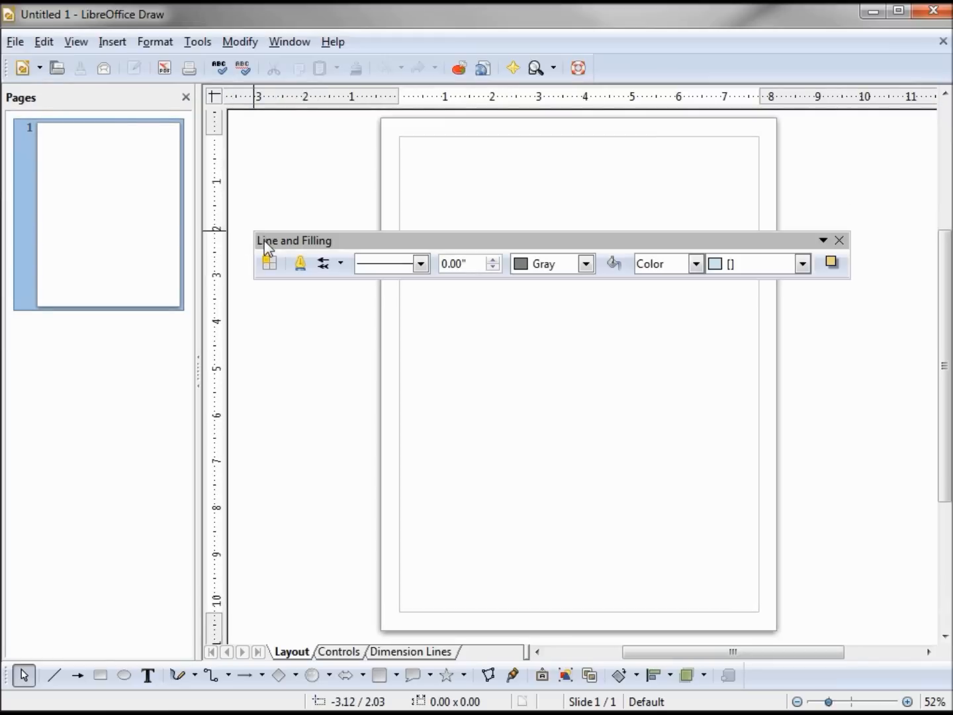
pyautogui.moveTo(337, 254)
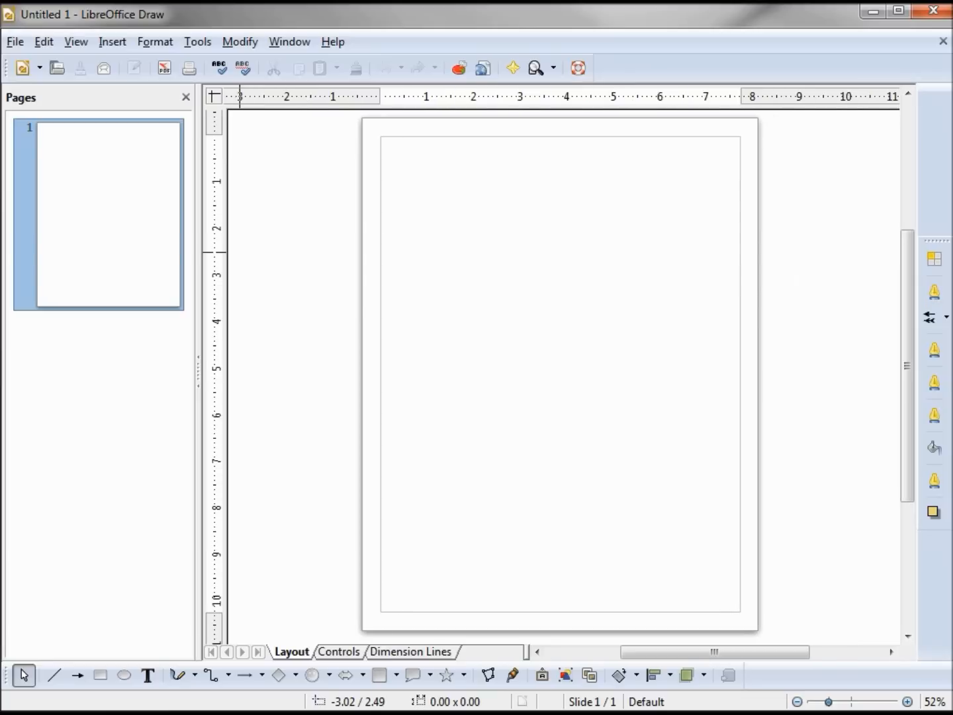
pyautogui.moveTo(947, 238)
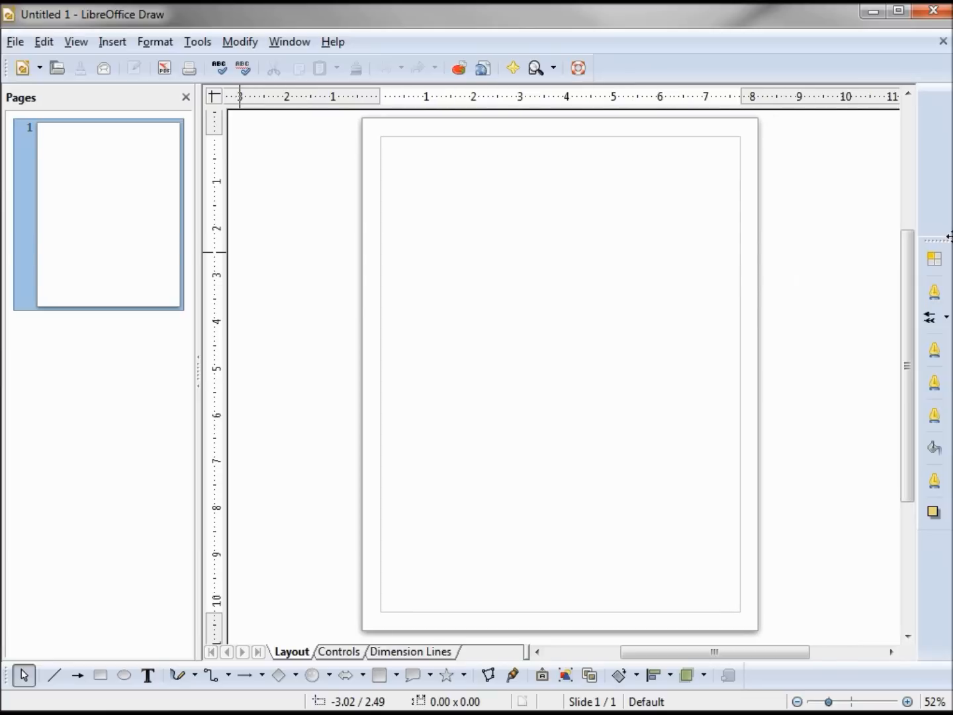
pyautogui.moveTo(53, 248)
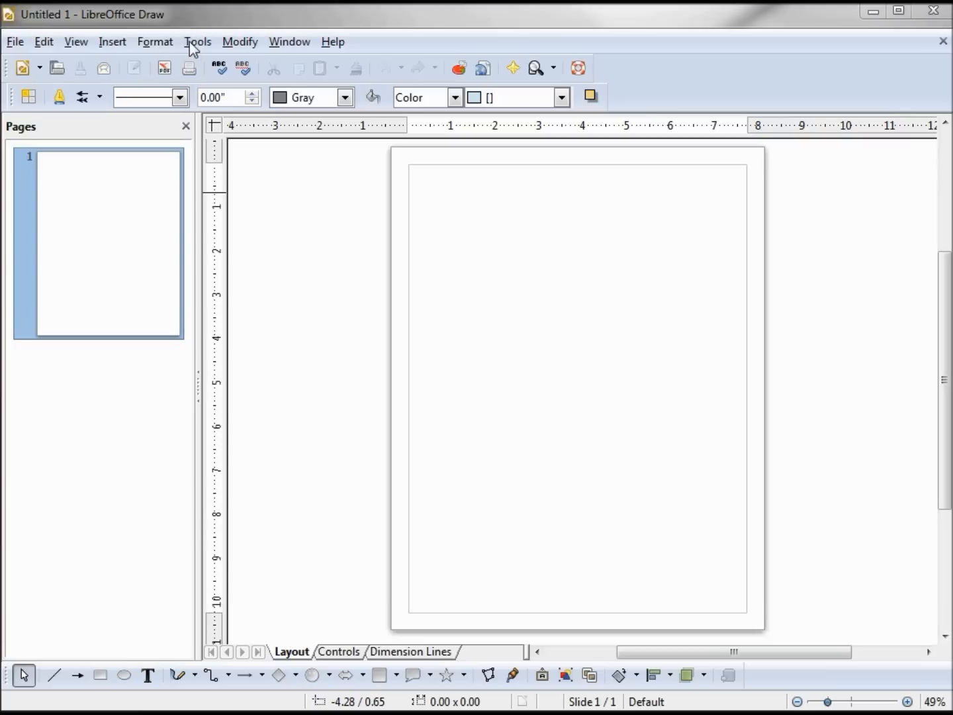
# In Tools > Customize, create a new toolbar TFCG stored in LibreOffice Draw rather than Untitled 1
pyautogui.click(196, 41)
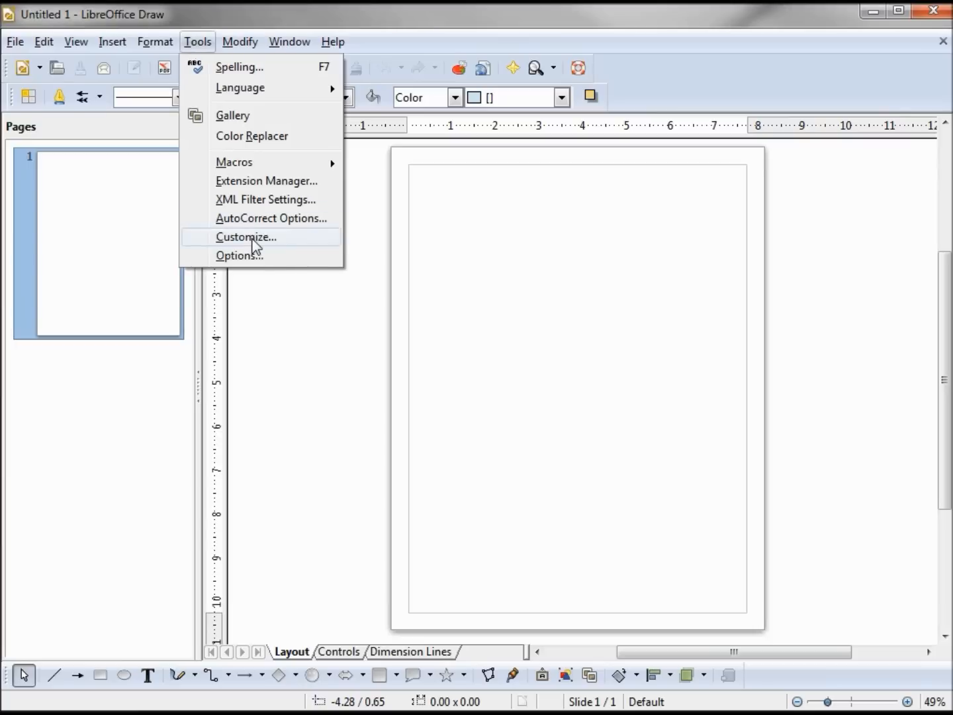
pyautogui.click(245, 236)
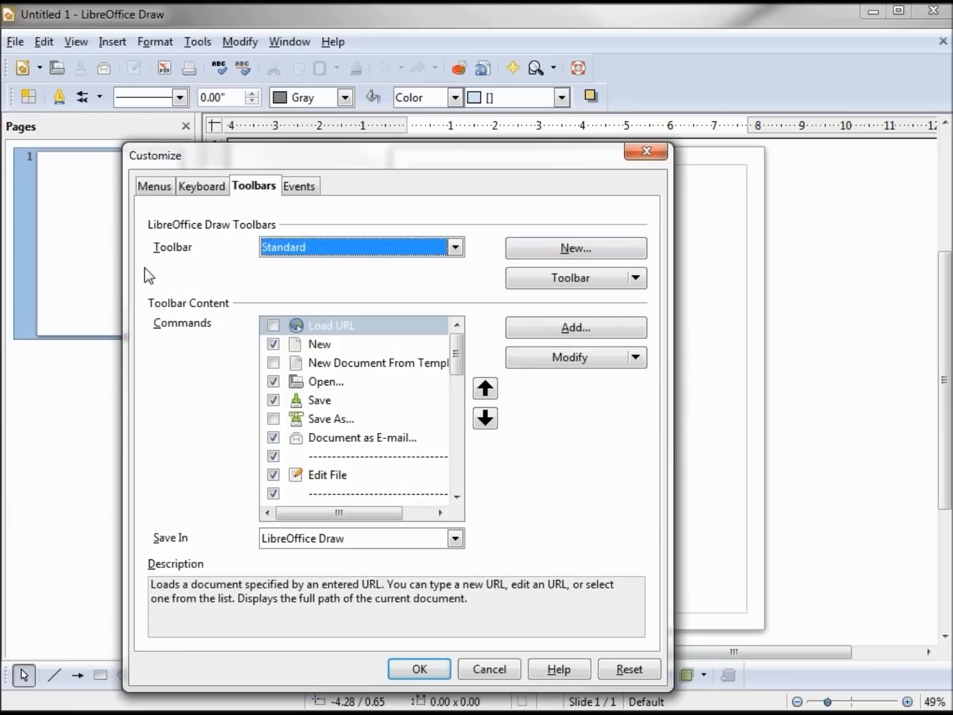
pyautogui.moveTo(575, 247)
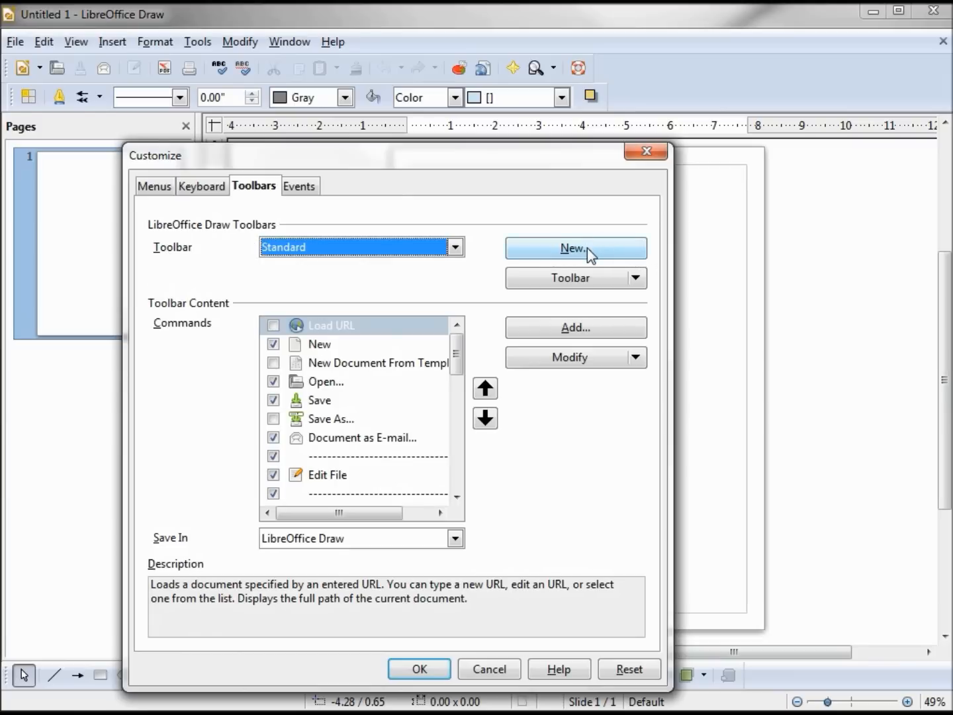
pyautogui.click(574, 248)
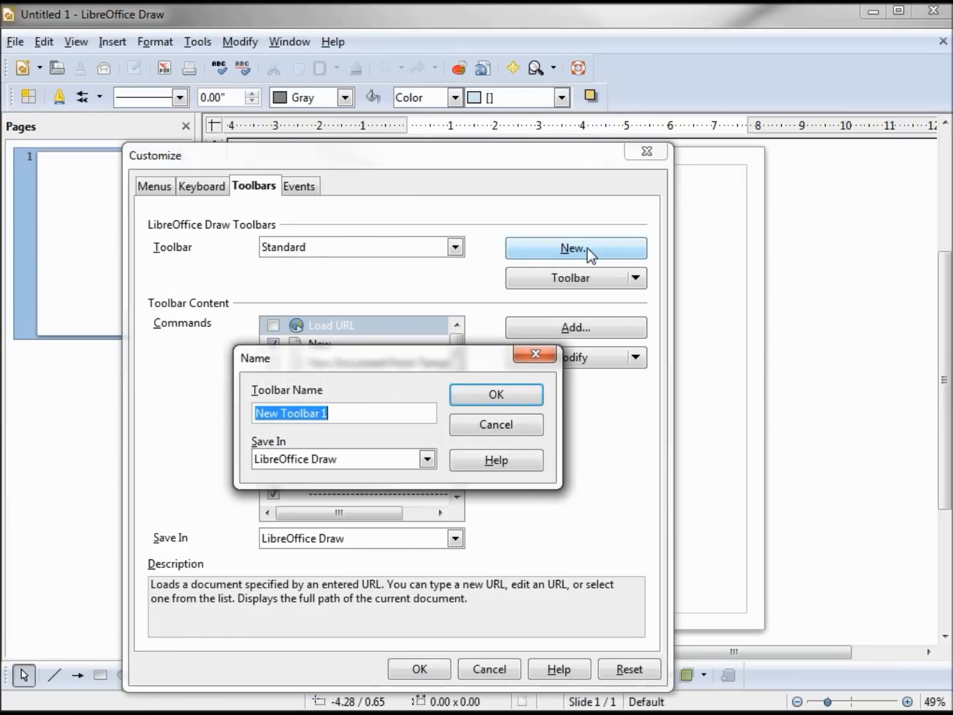
pyautogui.write('TFCG')
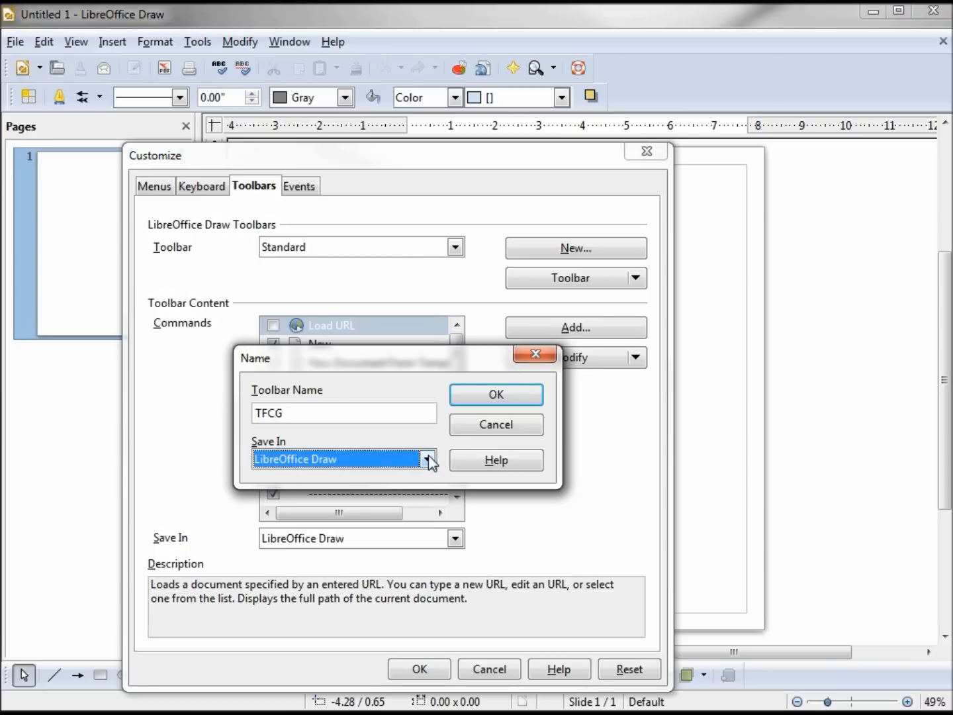
pyautogui.click(426, 458)
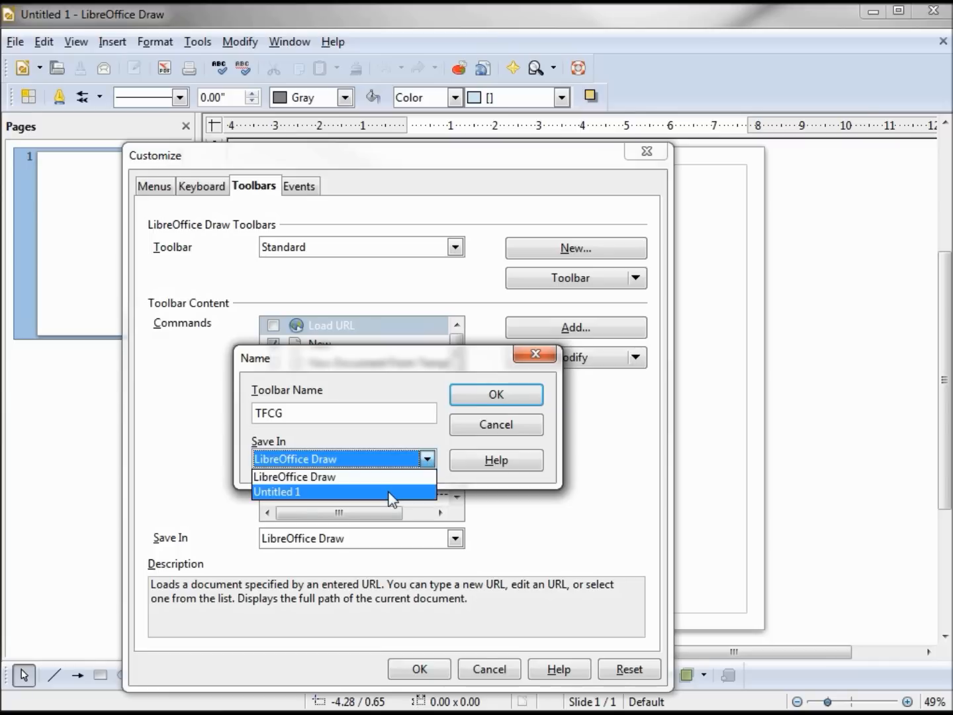
pyautogui.click(278, 491)
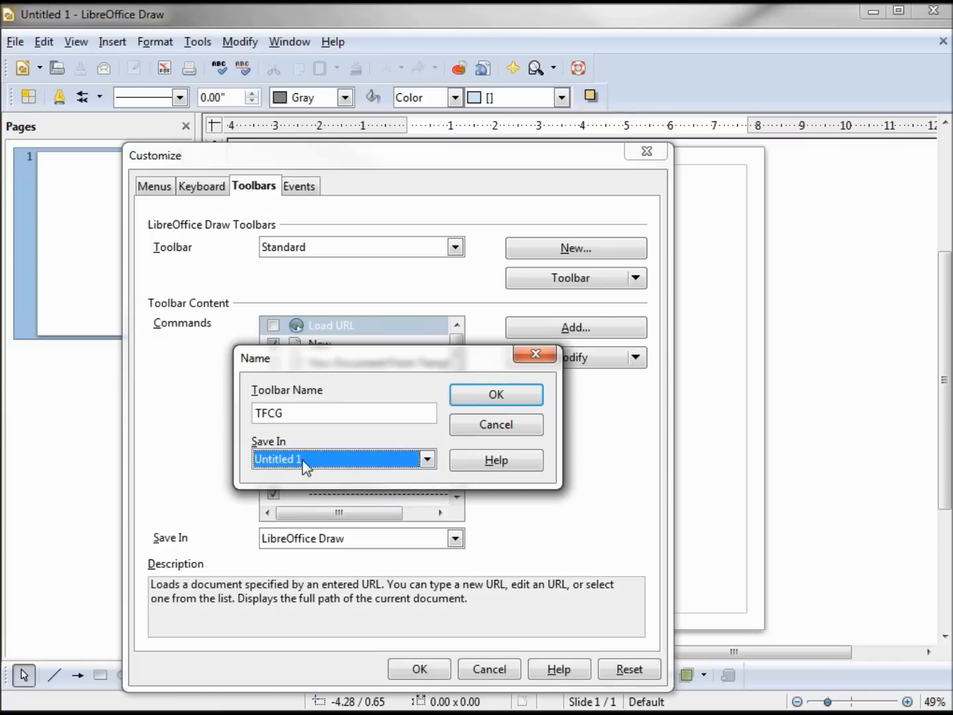
pyautogui.click(426, 457)
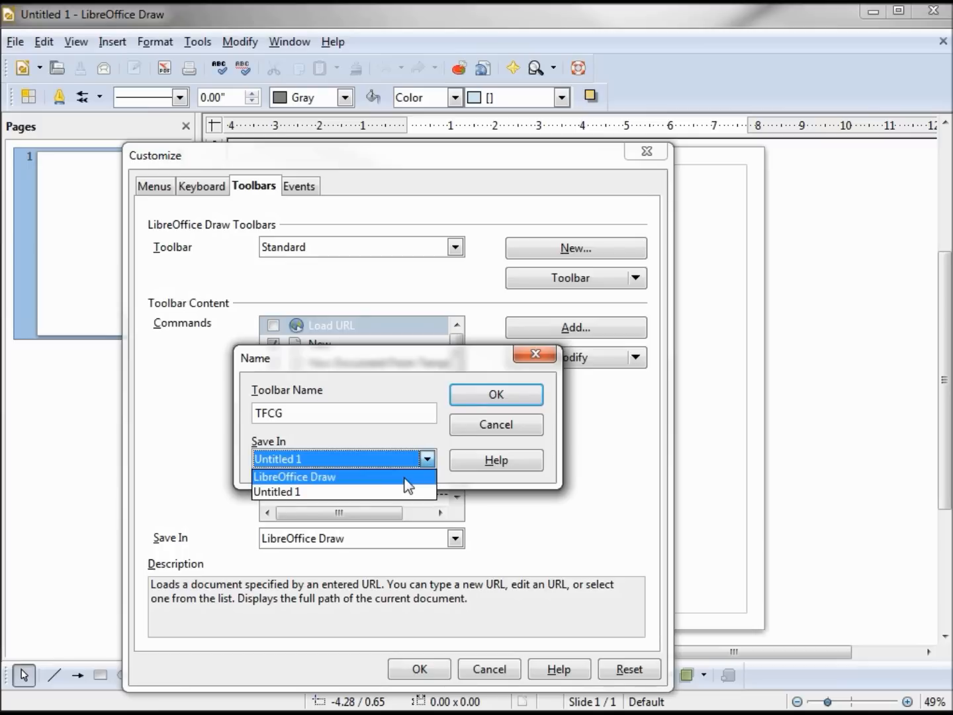
pyautogui.click(293, 476)
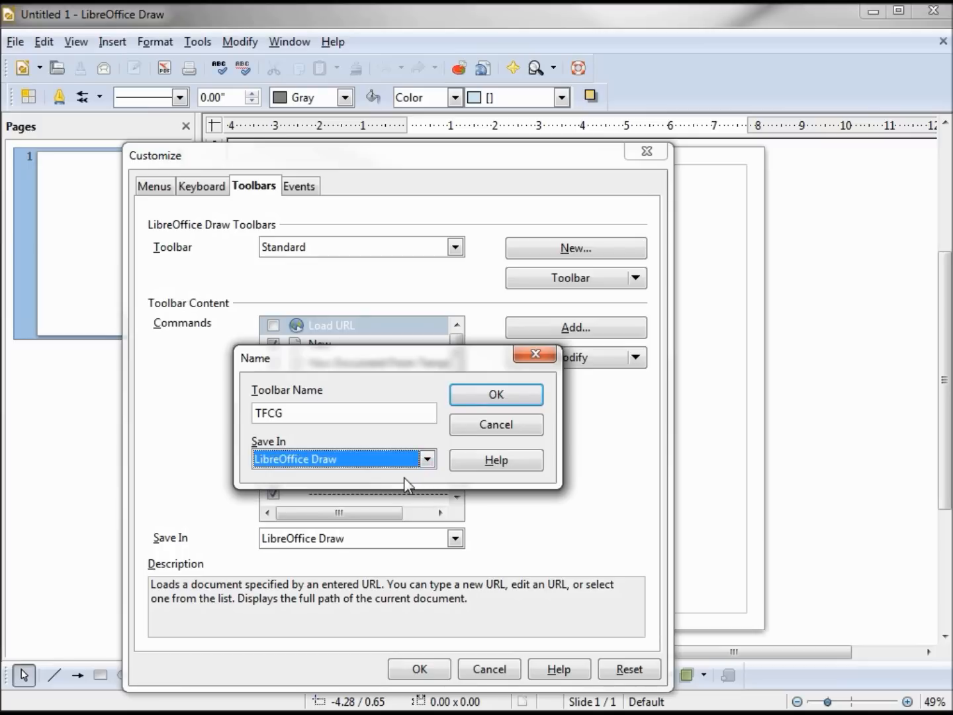
pyautogui.click(495, 394)
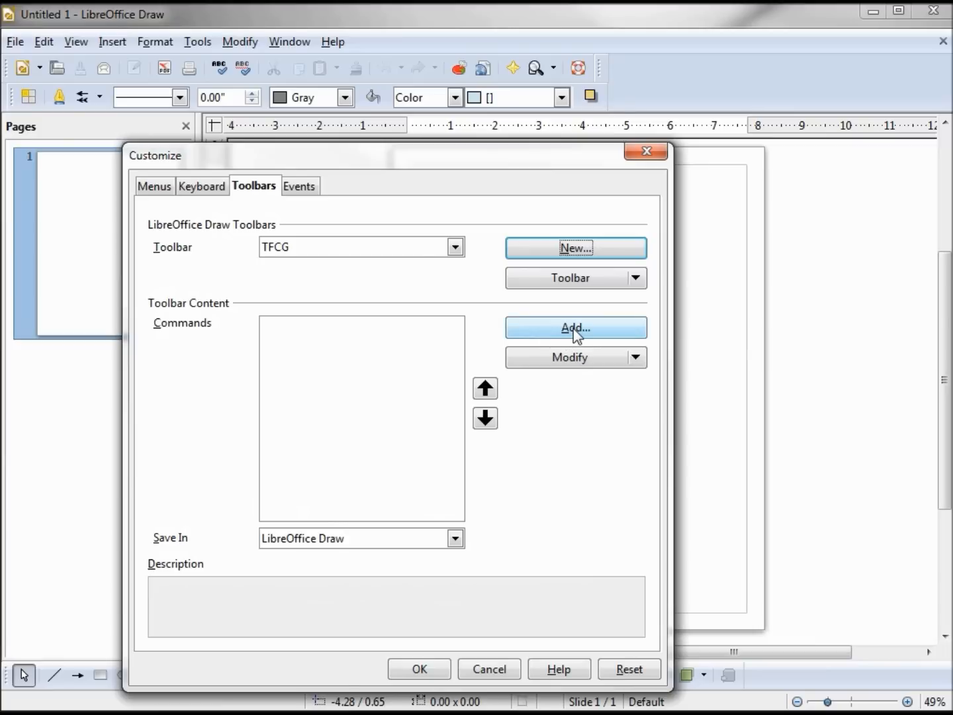
# From the Documents category, add the Print and Save As commands to the TFCG toolbar
pyautogui.click(575, 328)
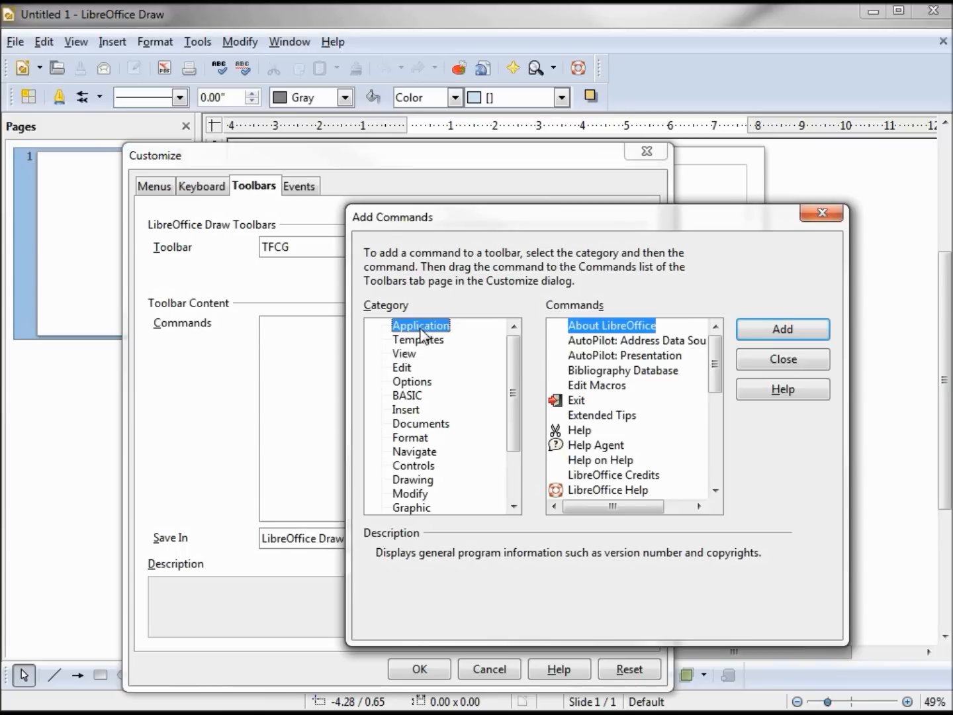
pyautogui.click(403, 368)
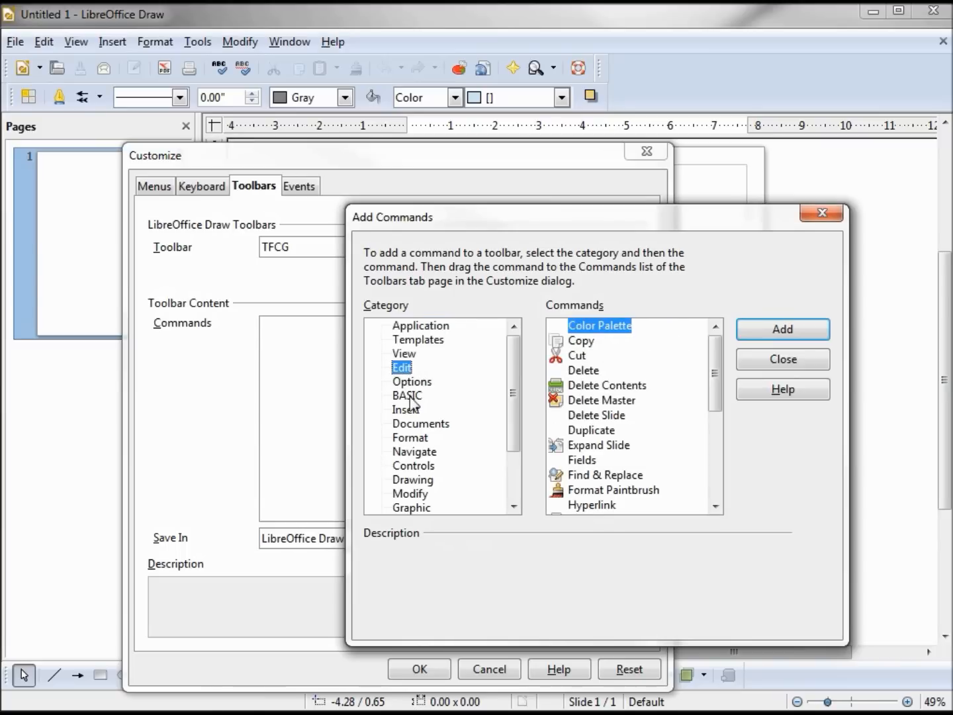
pyautogui.click(411, 381)
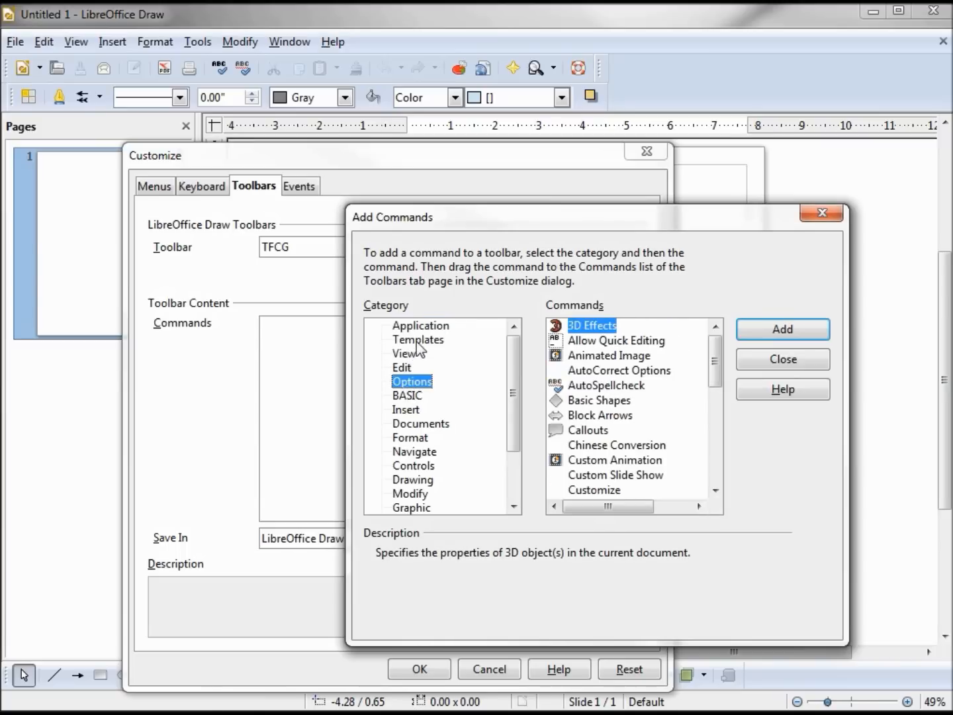
pyautogui.click(421, 325)
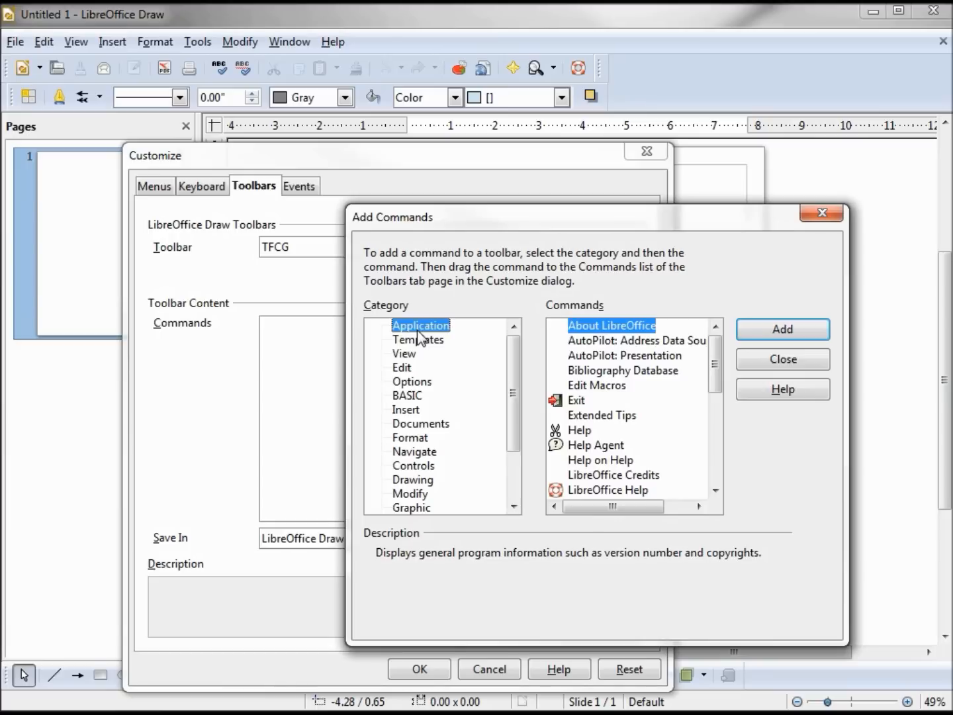
pyautogui.moveTo(434, 431)
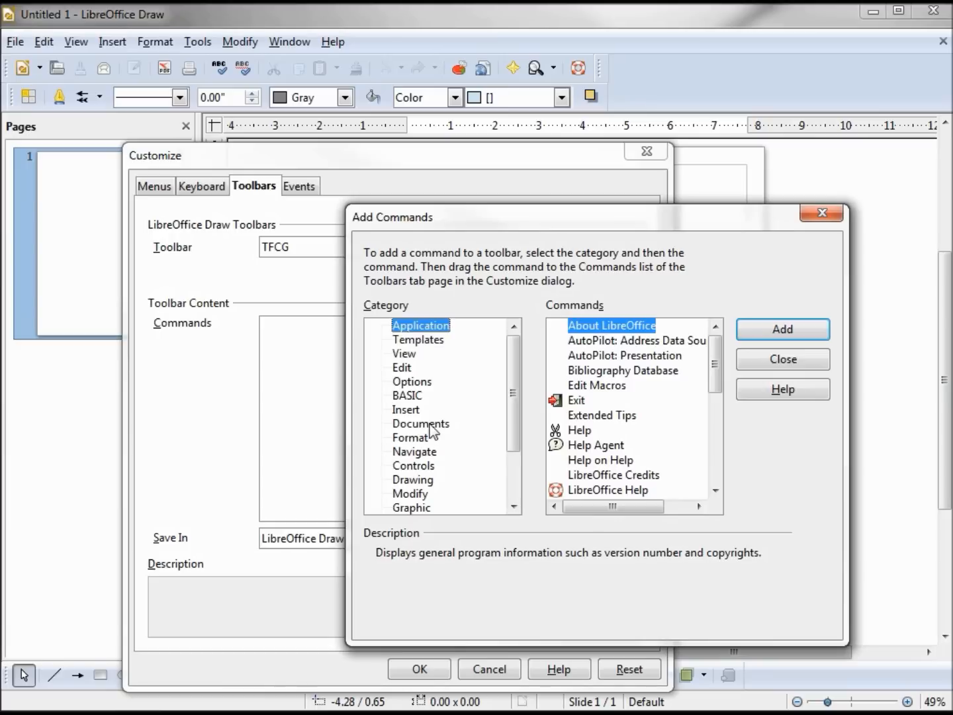
pyautogui.click(421, 423)
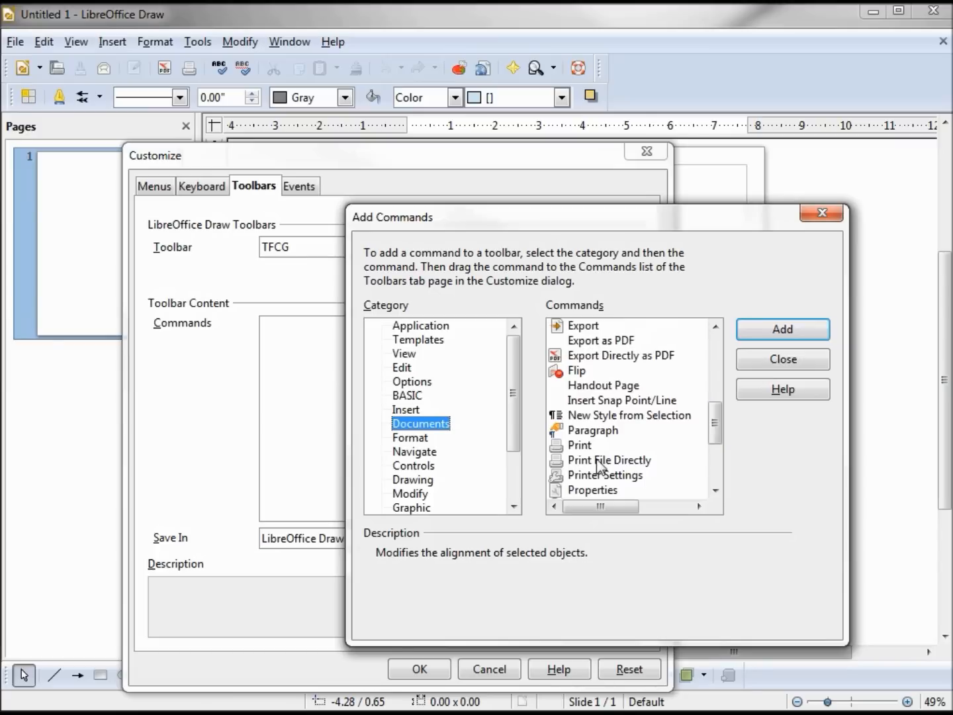
pyautogui.moveTo(585, 467)
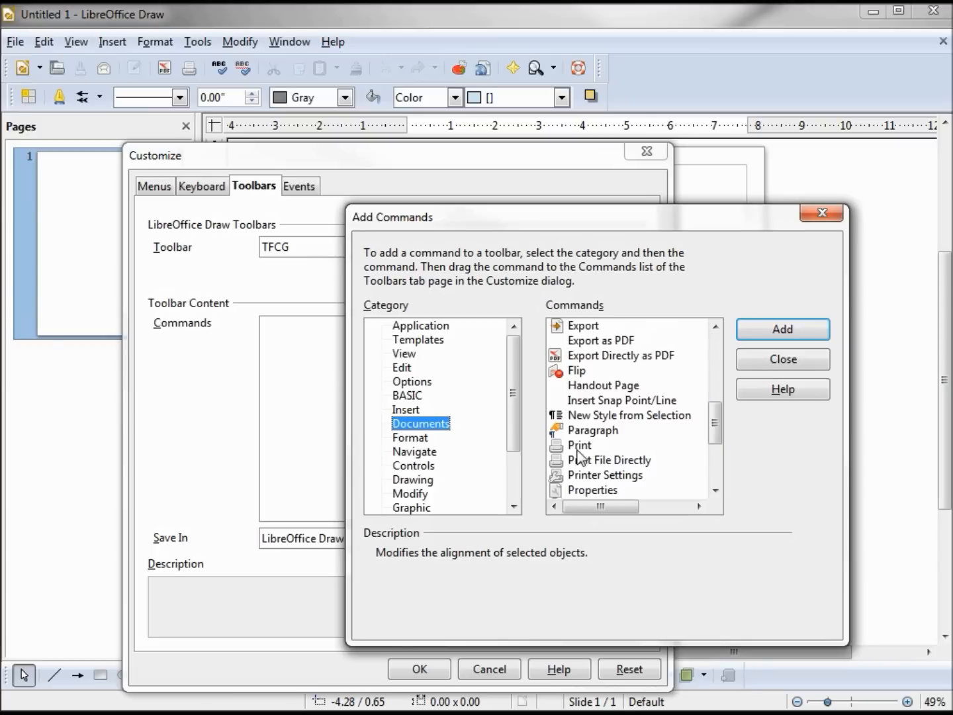
pyautogui.click(580, 445)
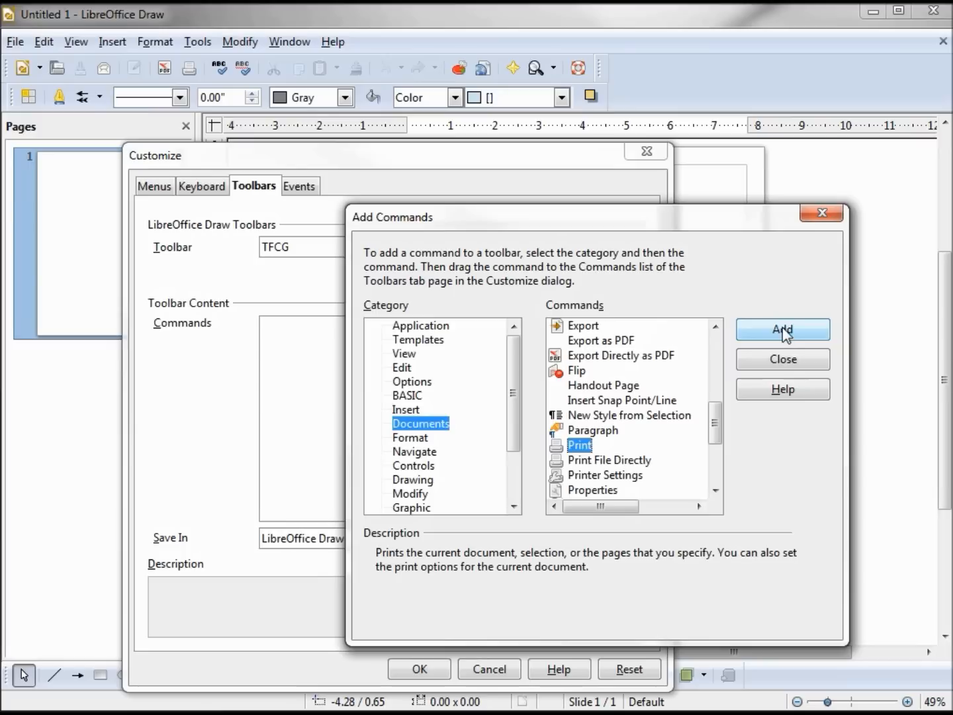
pyautogui.click(782, 330)
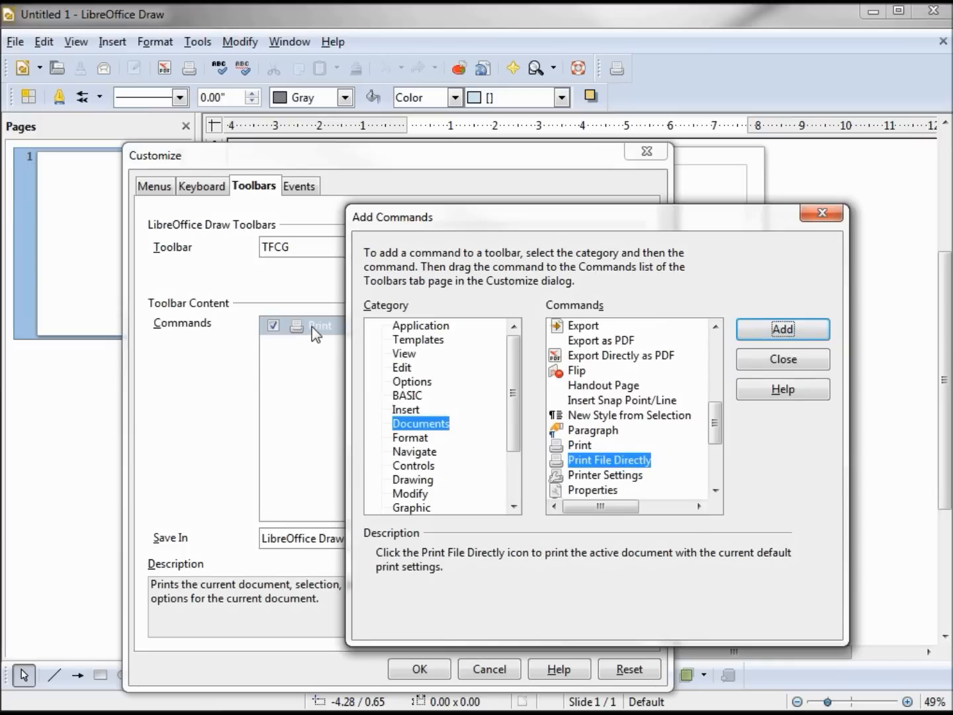
pyautogui.scroll(-3)
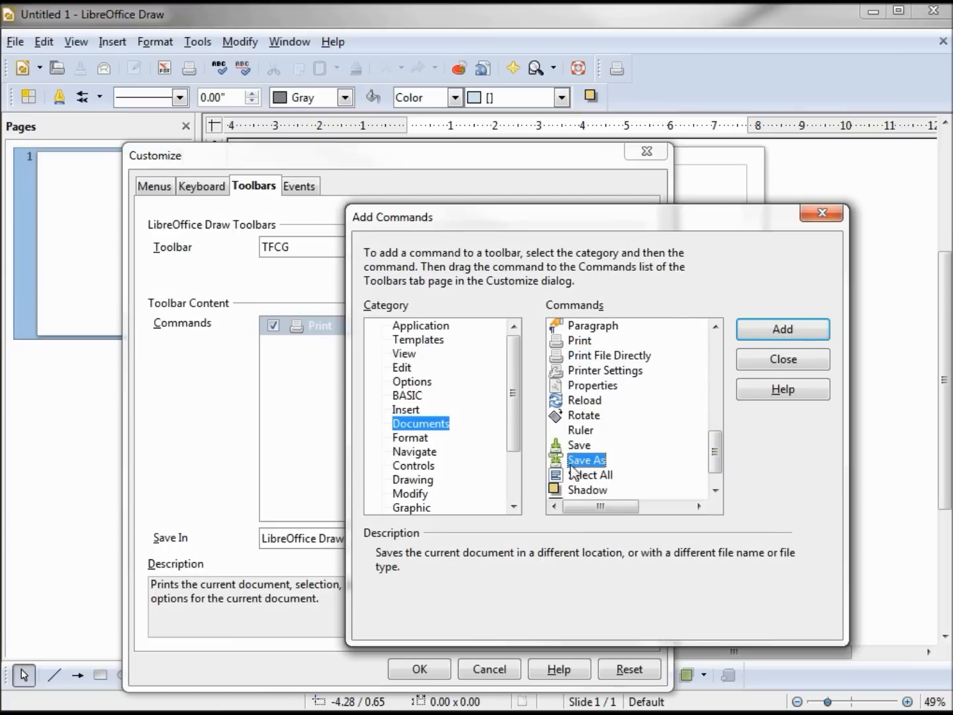
pyautogui.click(782, 329)
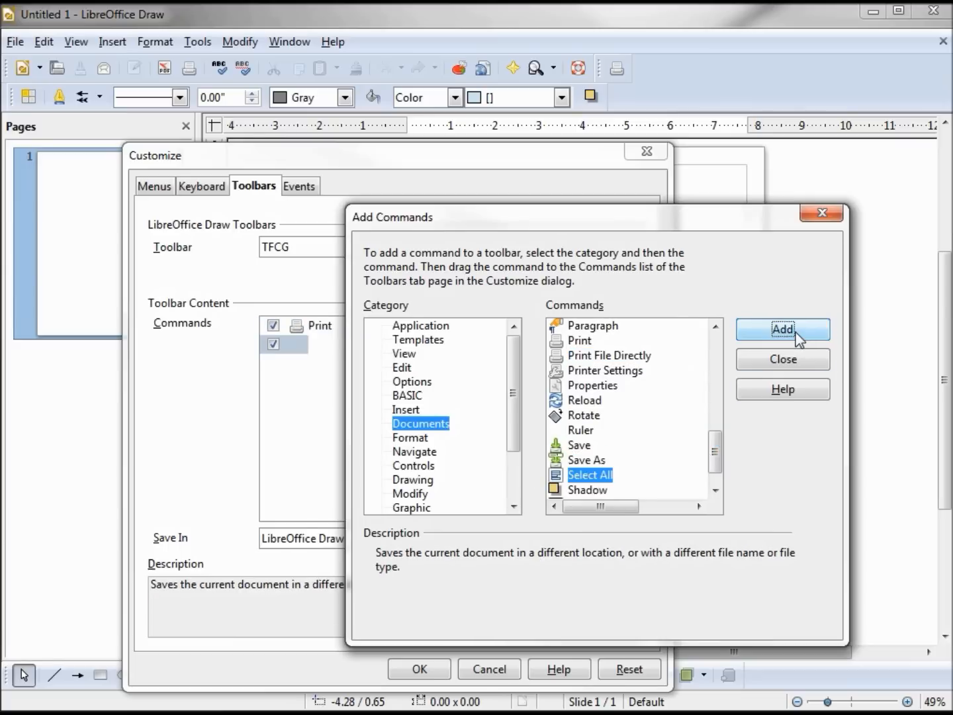
pyautogui.click(782, 329)
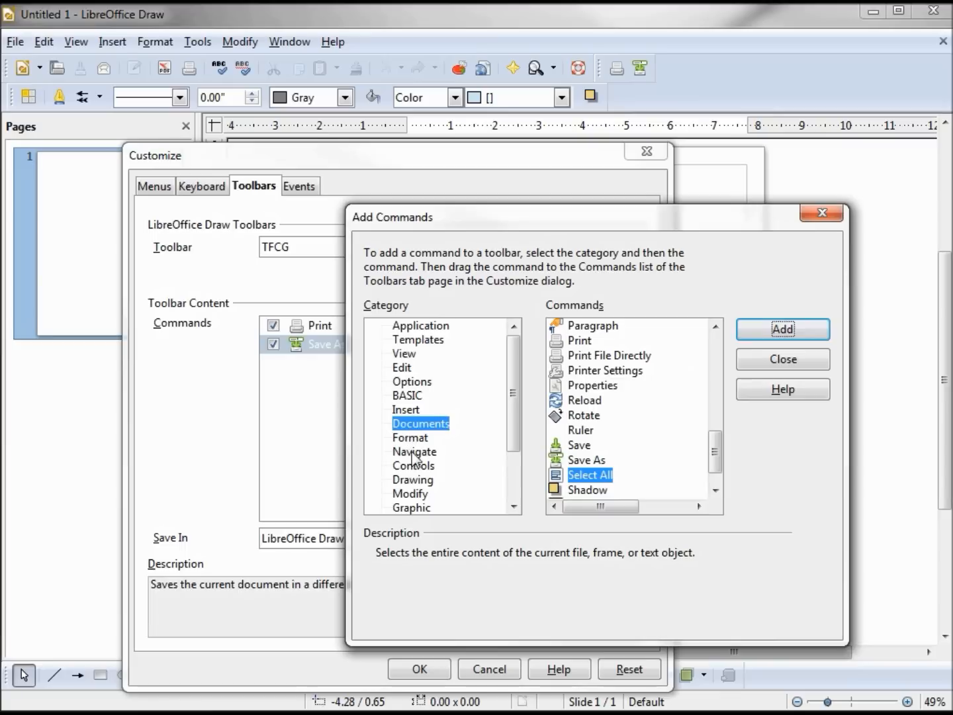
# From the Format category, add the Bold command to the TFCG toolbar
pyautogui.scroll(-3)
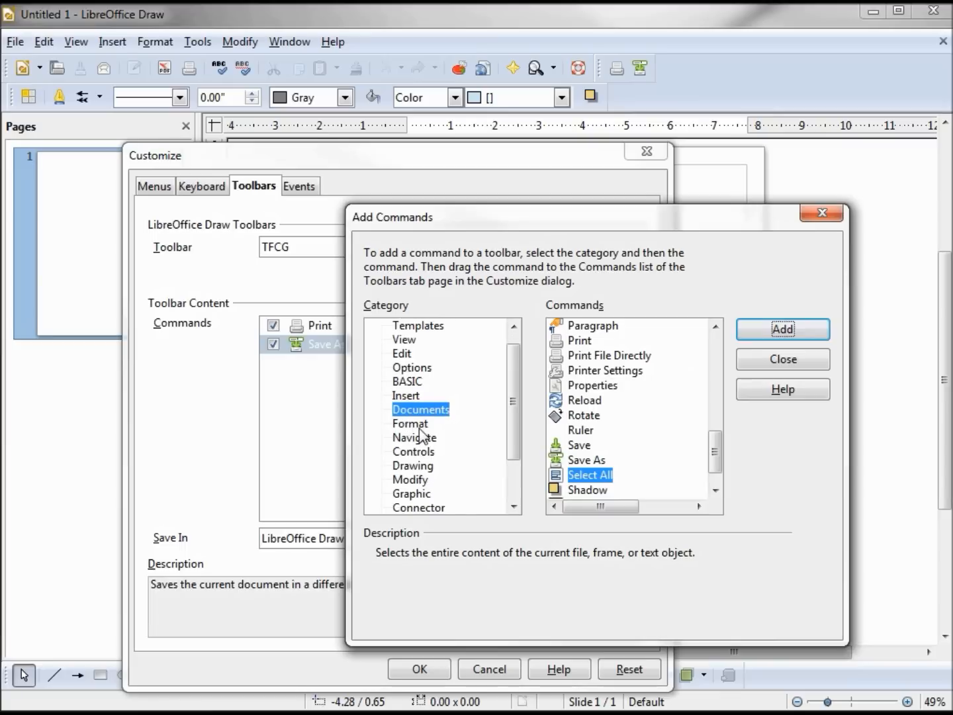
pyautogui.click(410, 424)
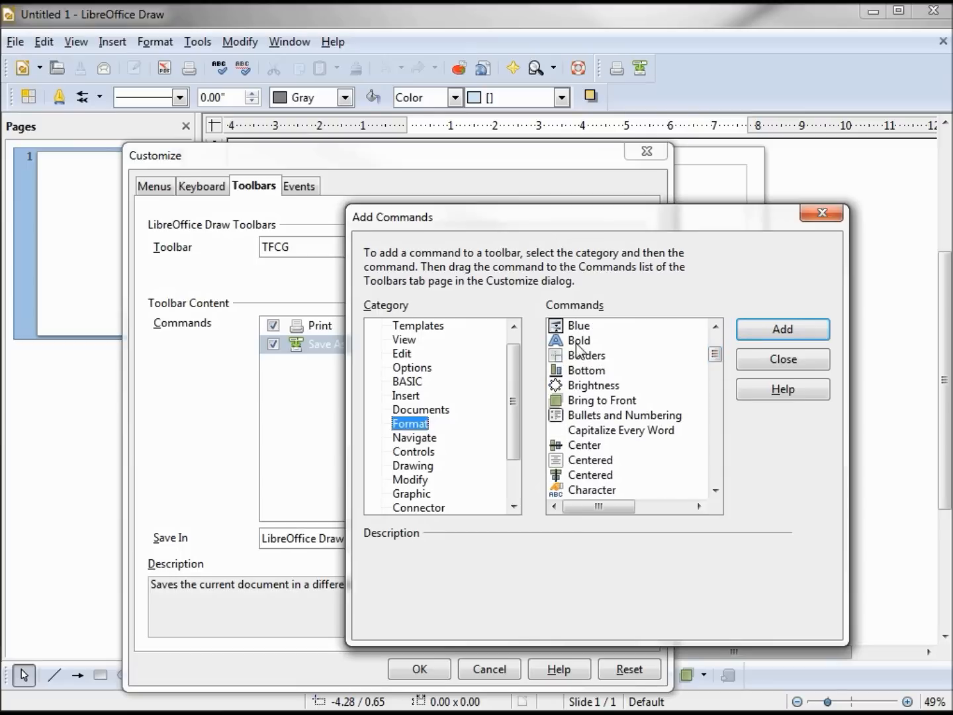
pyautogui.click(781, 328)
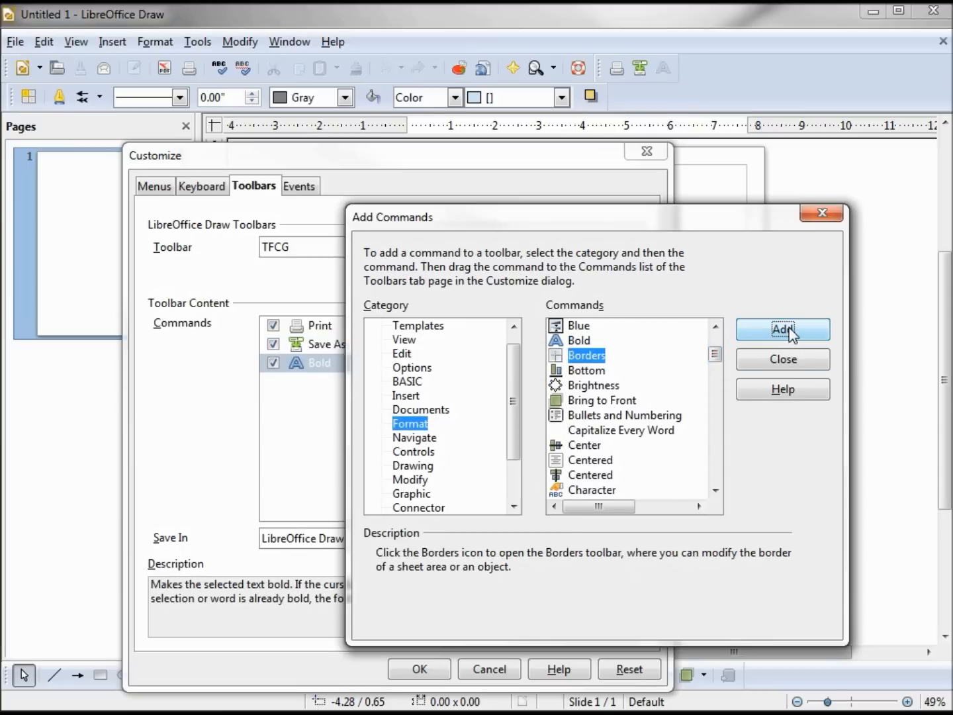
pyautogui.click(782, 359)
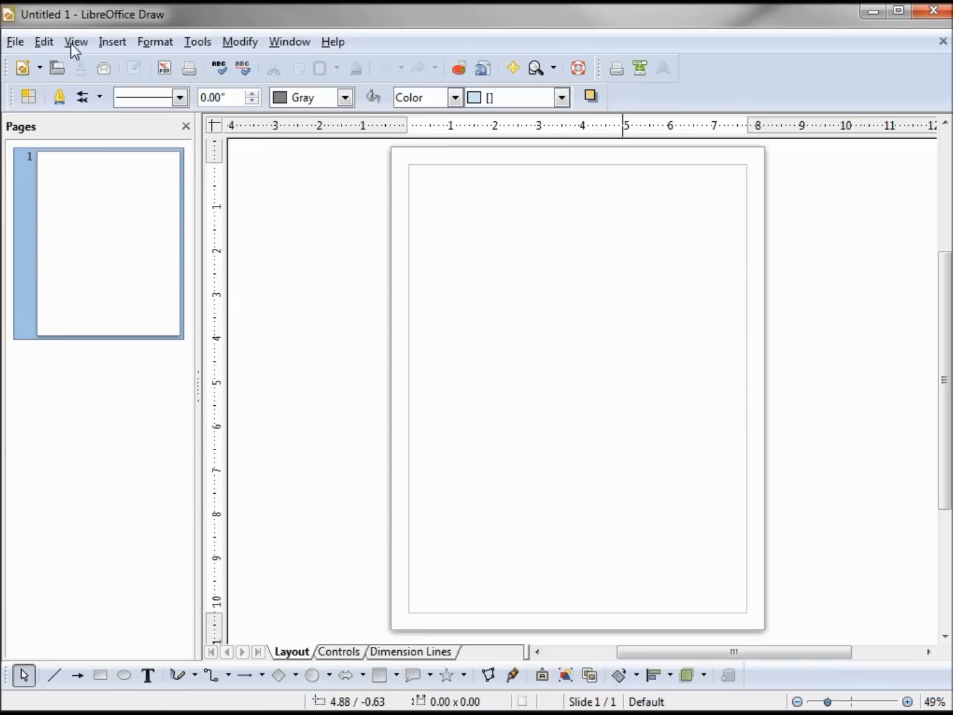
# Check View > Toolbars to see TFCG listed among the shown toolbars
pyautogui.click(75, 41)
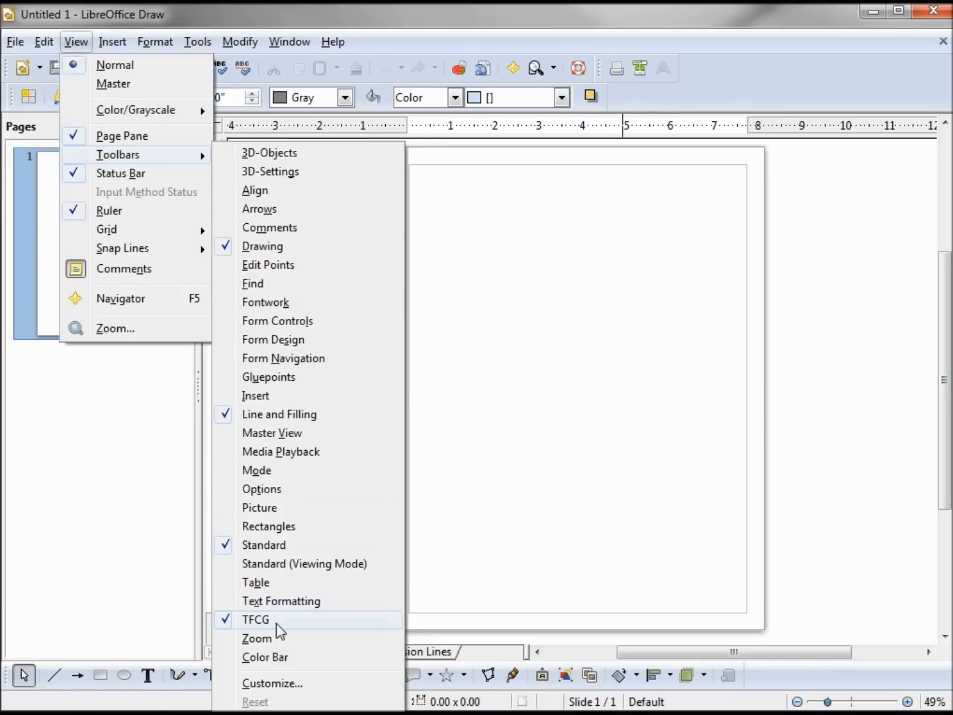
pyautogui.moveTo(254, 634)
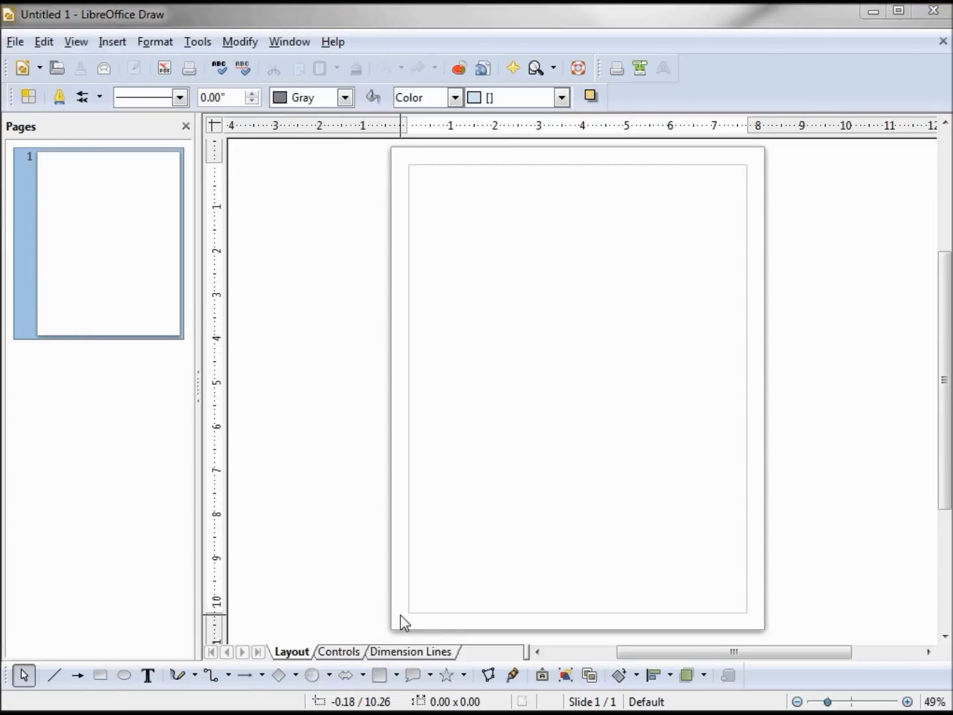
pyautogui.moveTo(373, 357)
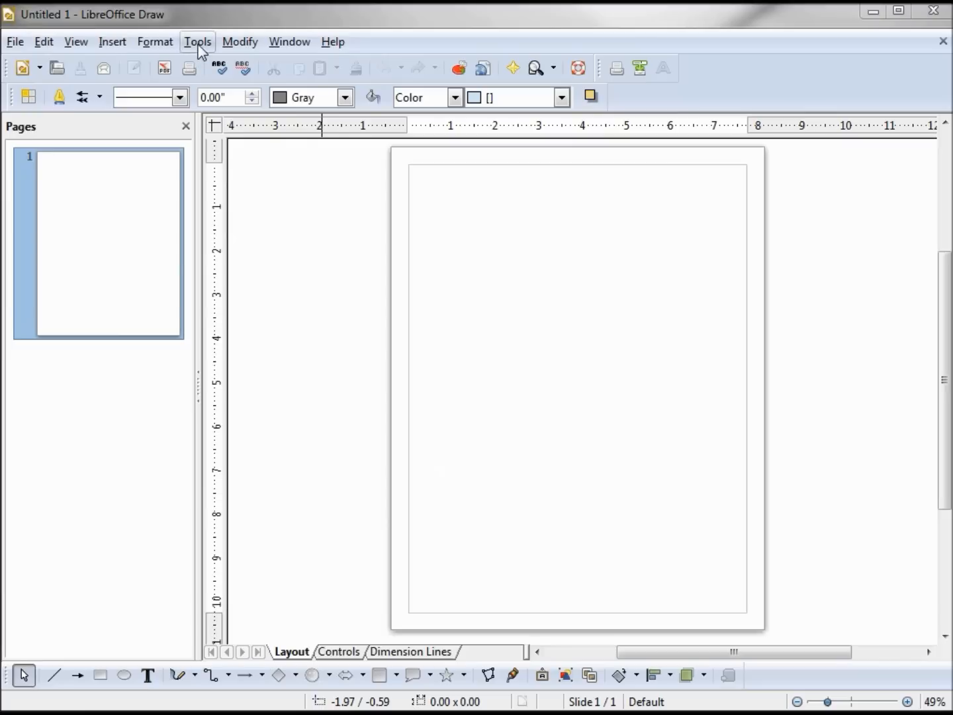
pyautogui.moveTo(248, 246)
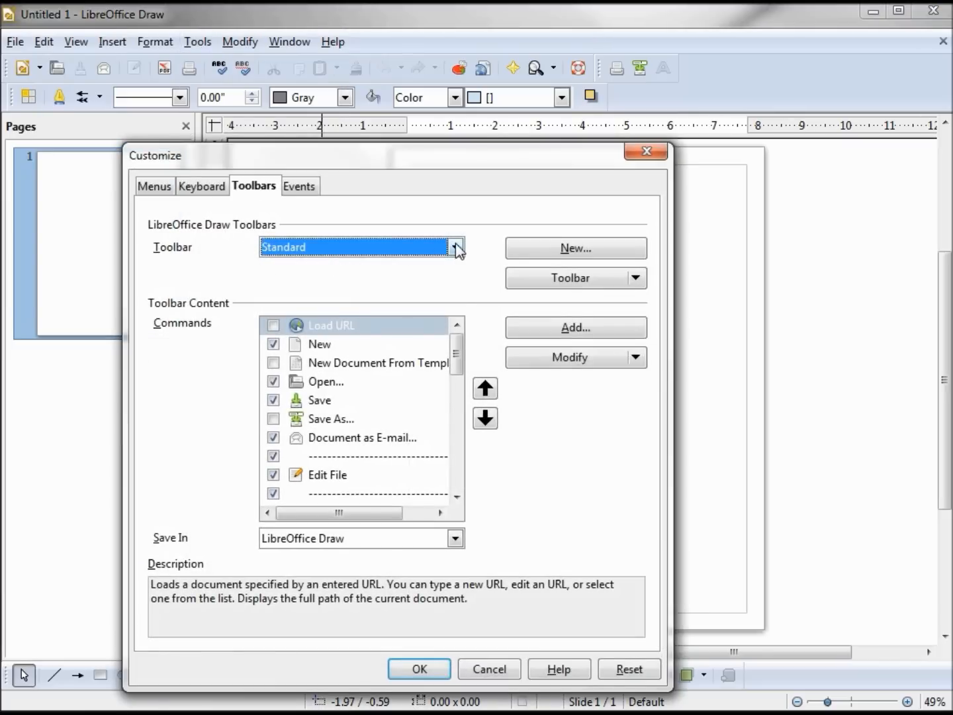
# Select TFCG in the Toolbar dropdown to review it, then cancel out of the customisation window
pyautogui.click(455, 247)
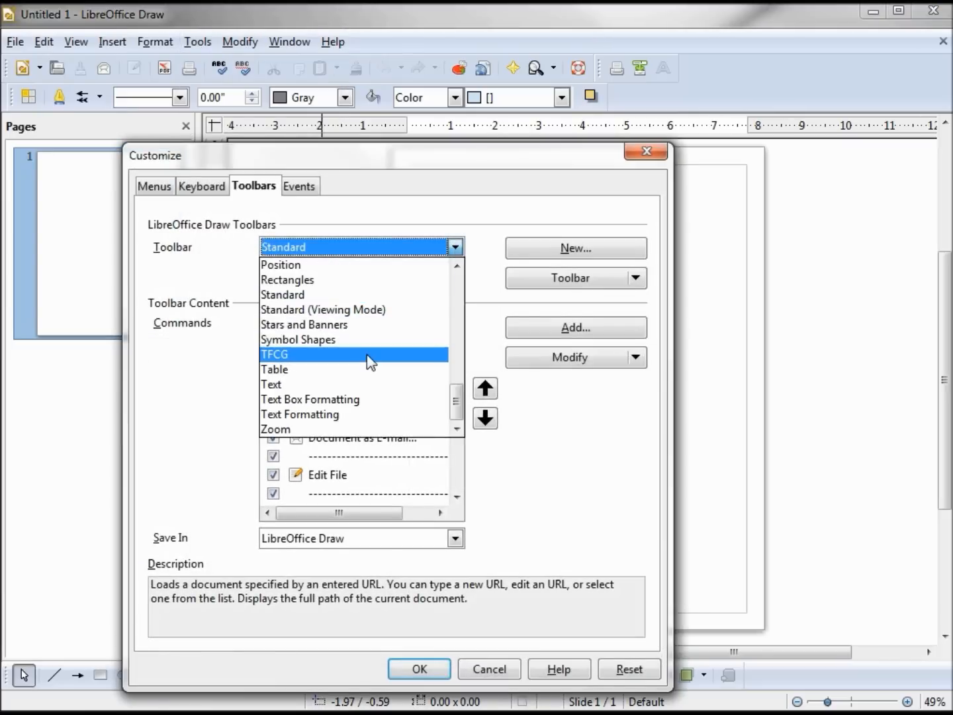
pyautogui.click(634, 278)
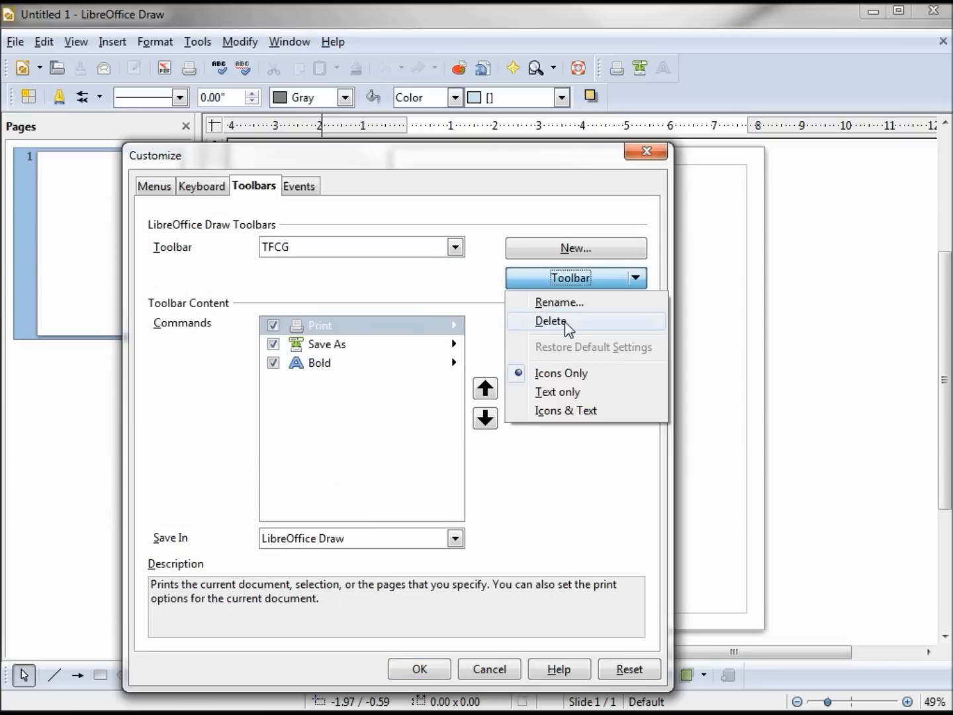
pyautogui.moveTo(566, 329)
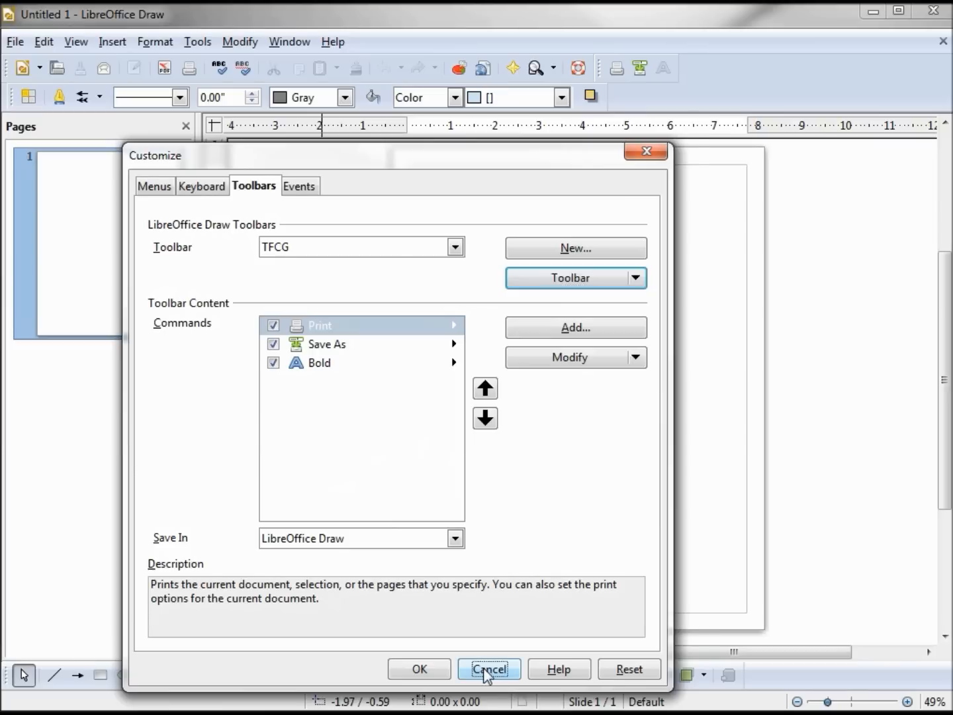
pyautogui.click(488, 668)
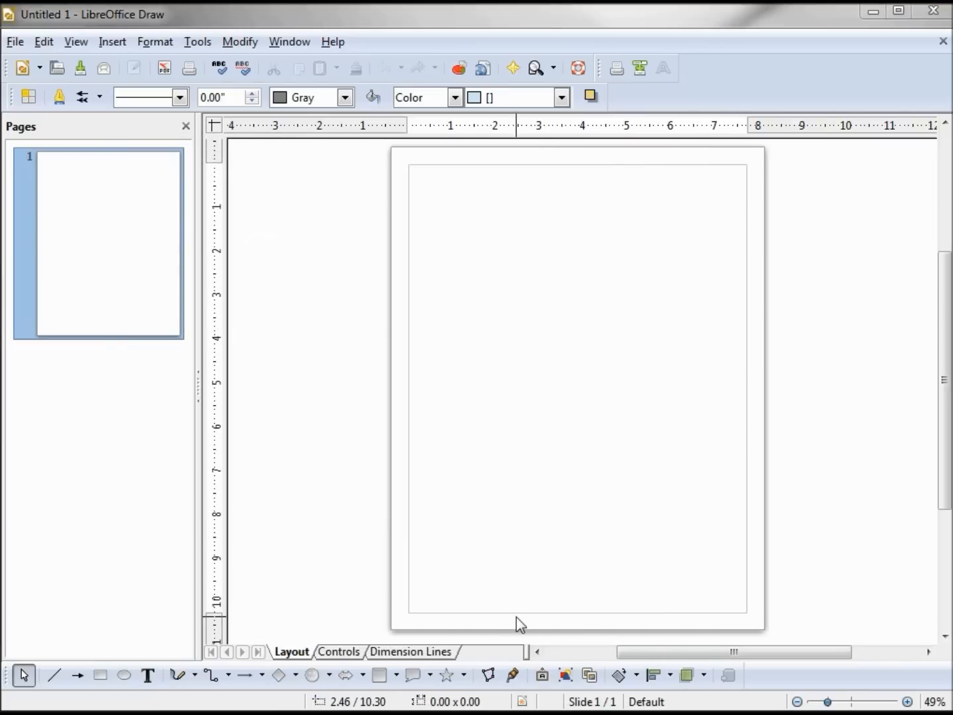
pyautogui.moveTo(482, 325)
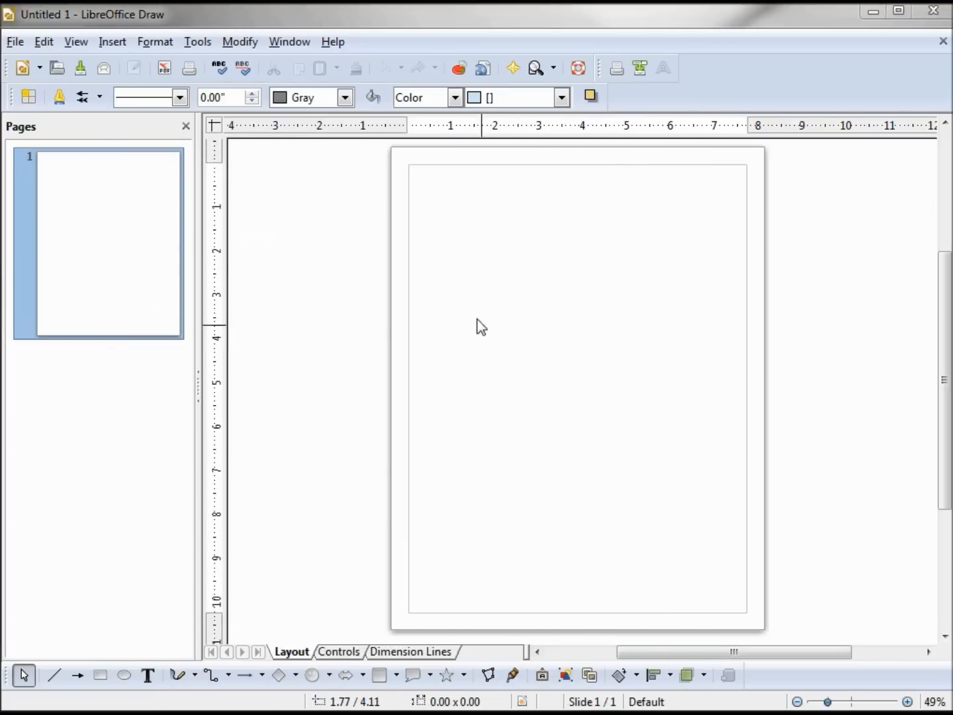
pyautogui.moveTo(99, 223)
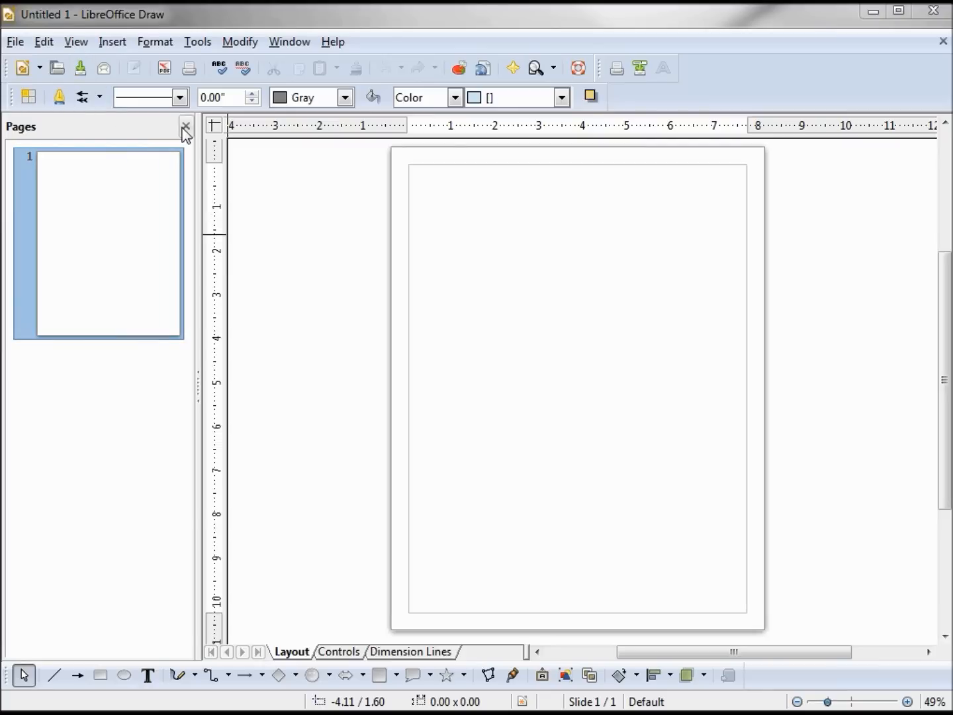
pyautogui.click(186, 127)
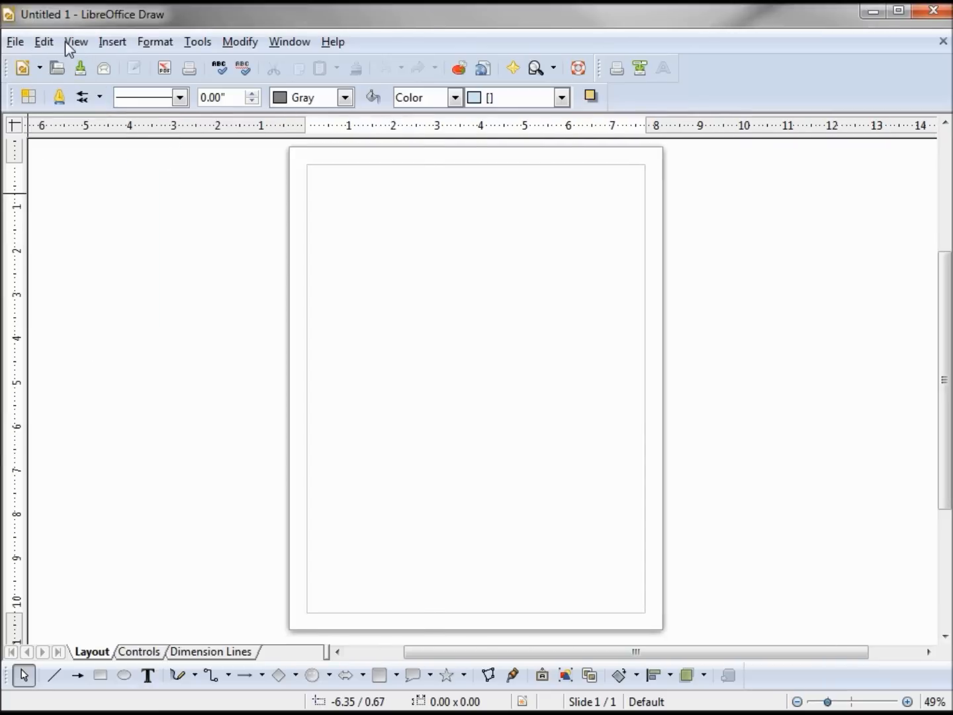
pyautogui.click(76, 41)
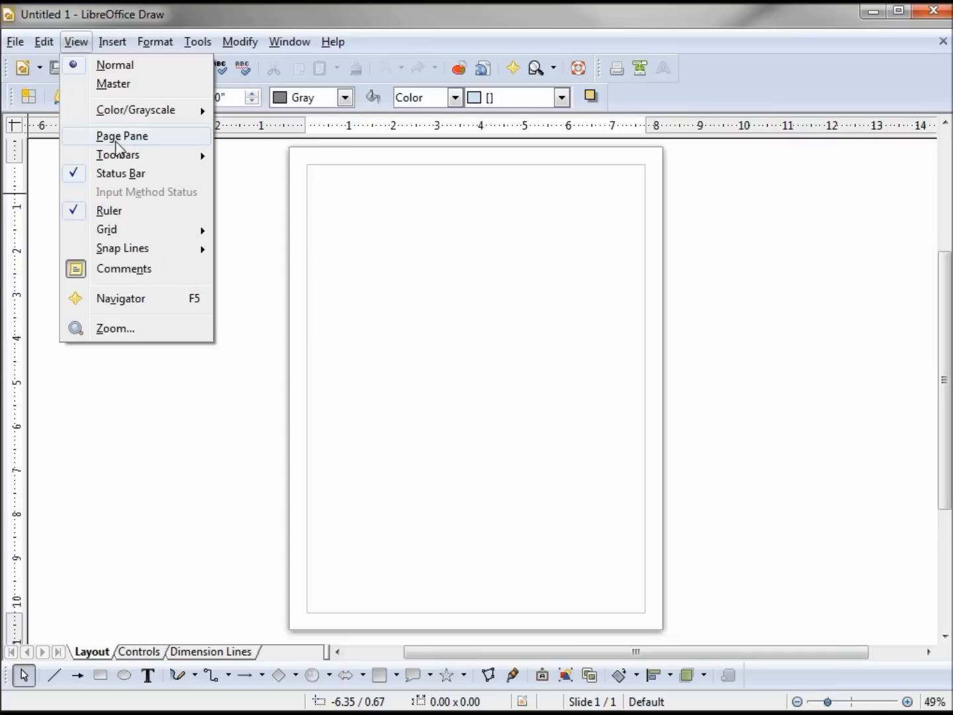
pyautogui.click(122, 135)
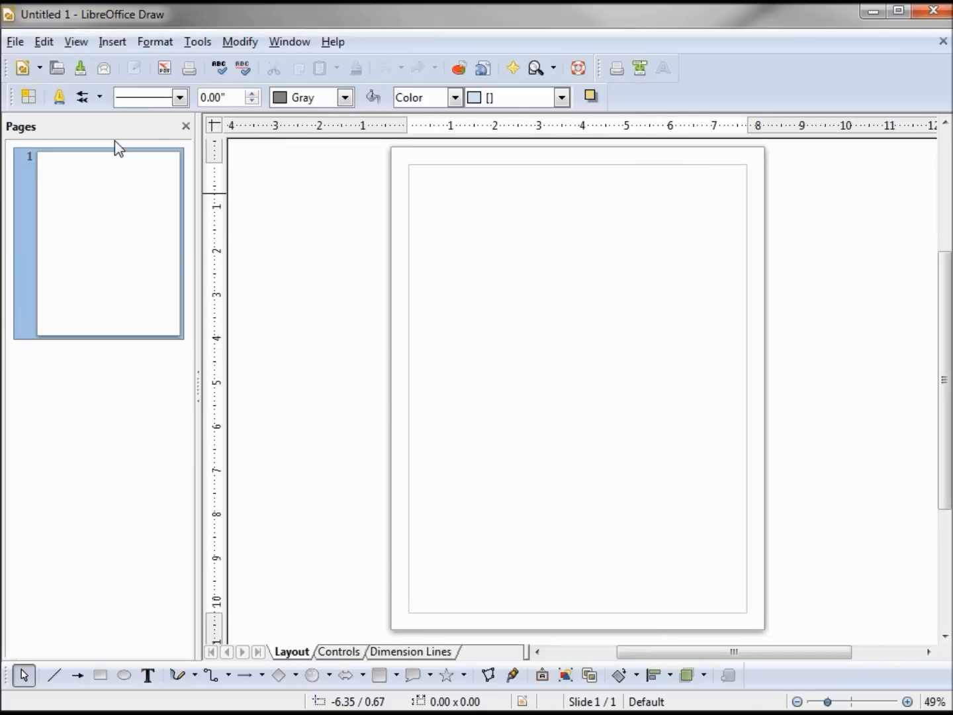
pyautogui.moveTo(101, 675)
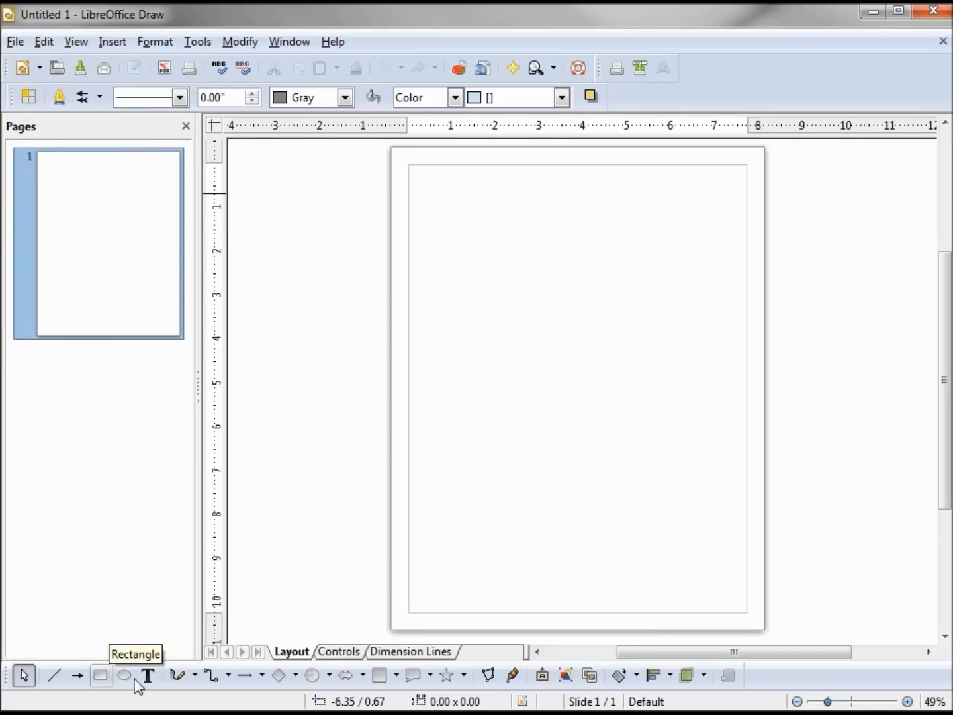
pyautogui.moveTo(228, 704)
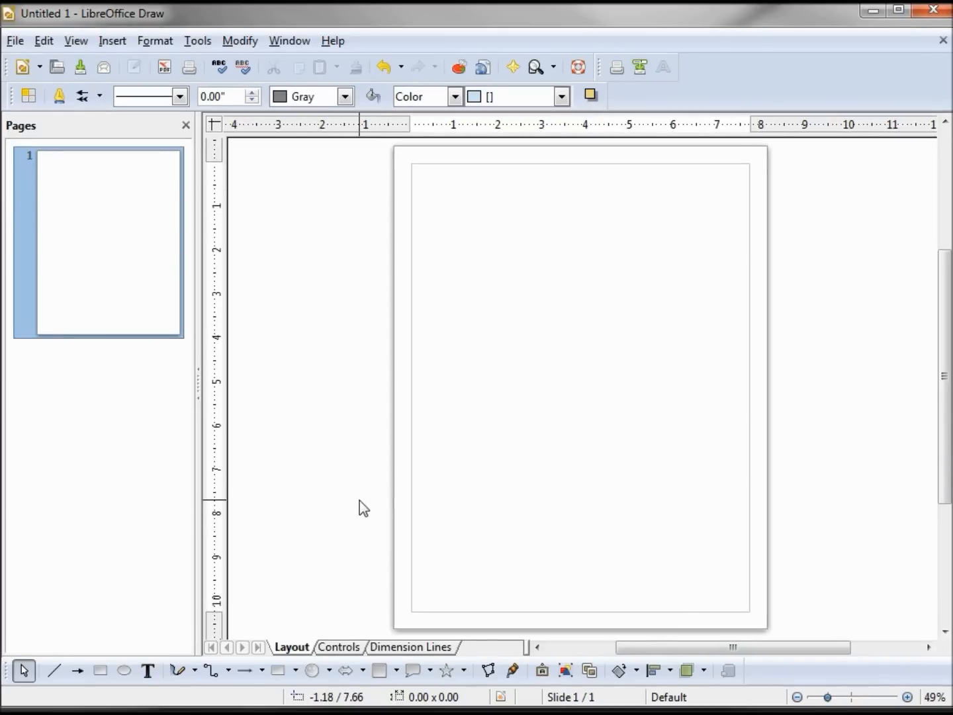
pyautogui.moveTo(123, 670)
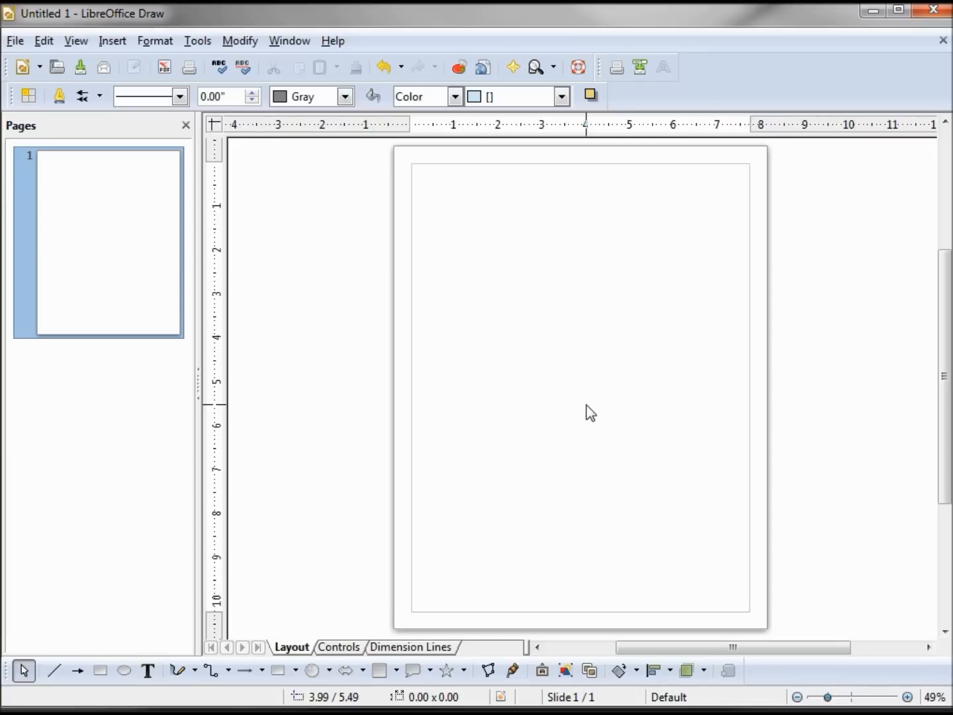
pyautogui.moveTo(575, 377)
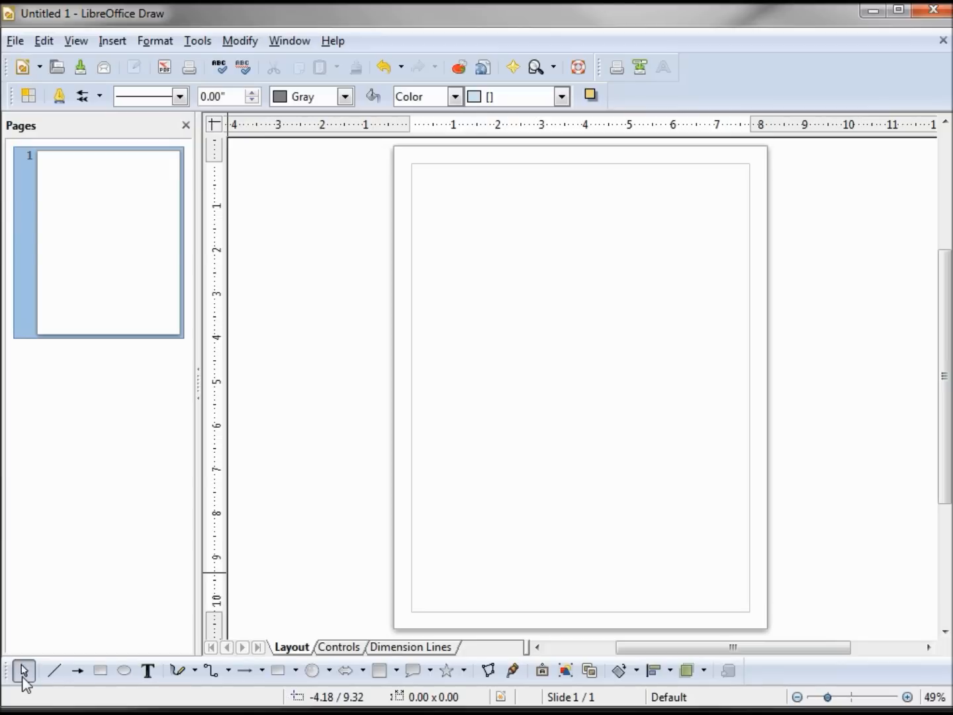
pyautogui.moveTo(100, 669)
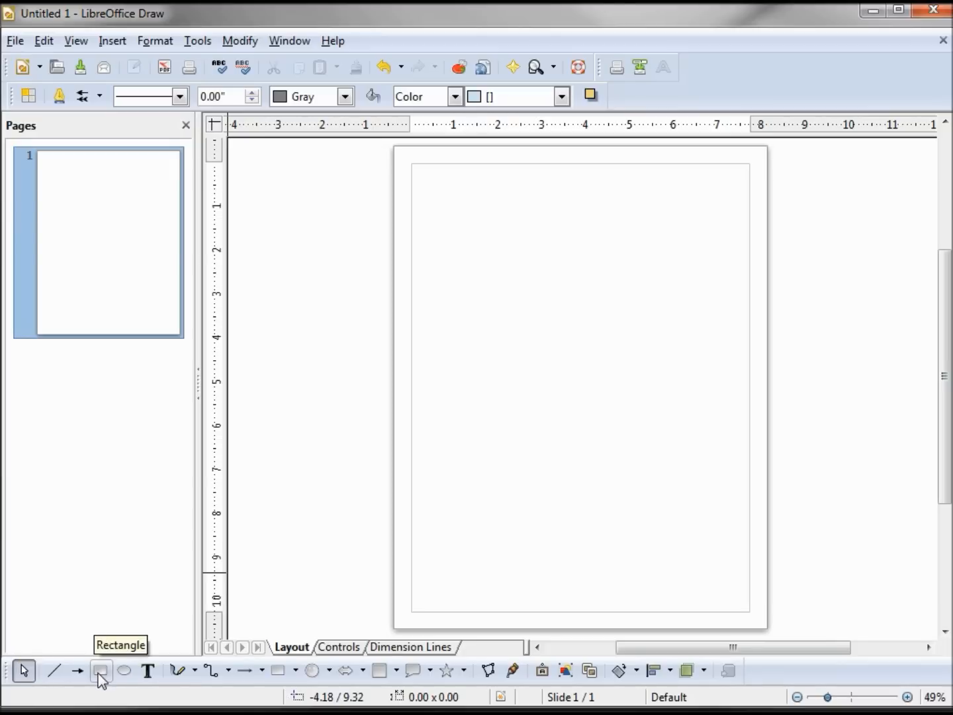
pyautogui.moveTo(302, 670)
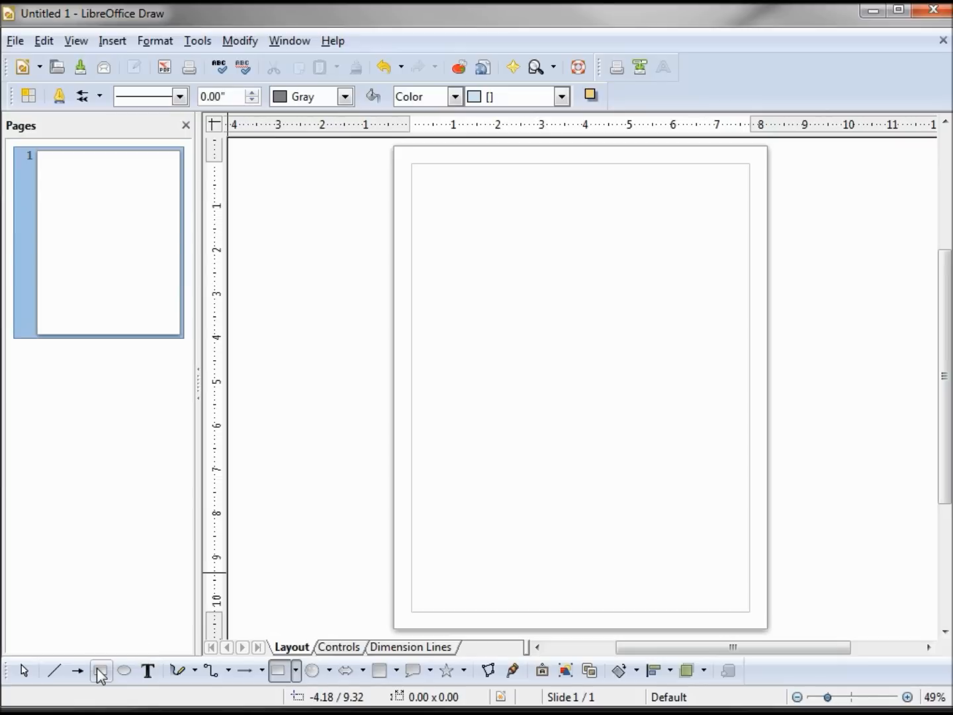
pyautogui.moveTo(101, 669)
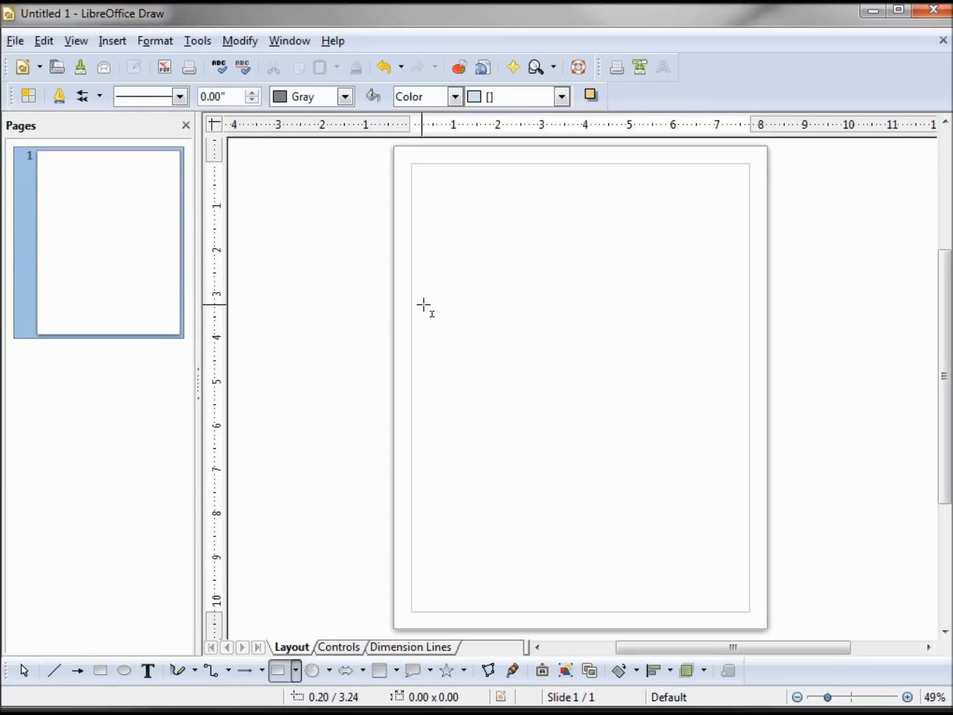
pyautogui.moveTo(426, 306)
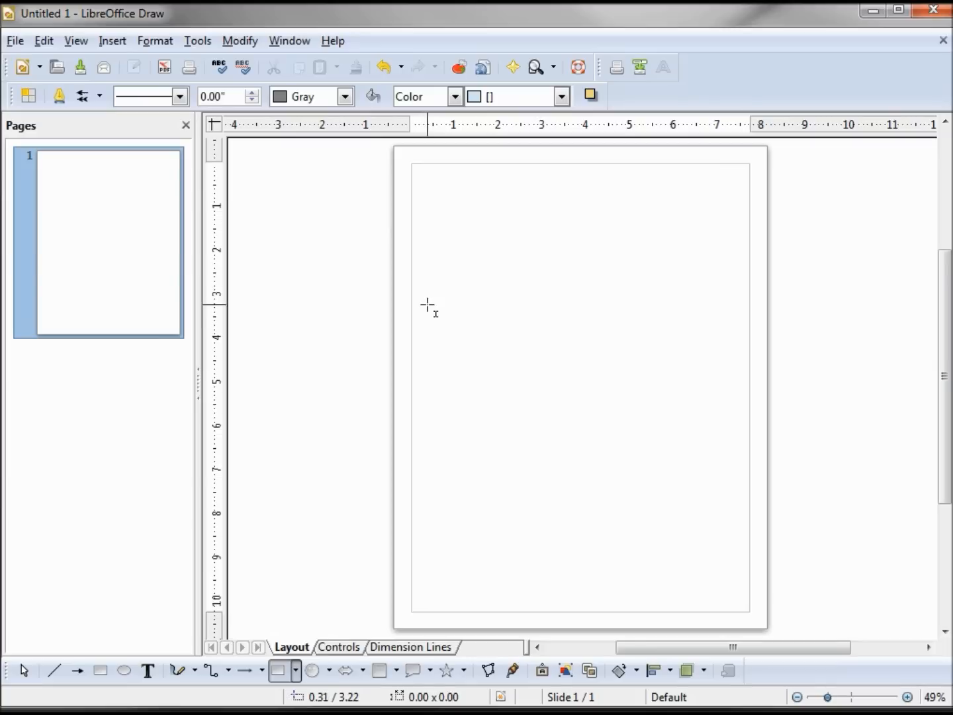
pyautogui.moveTo(457, 207)
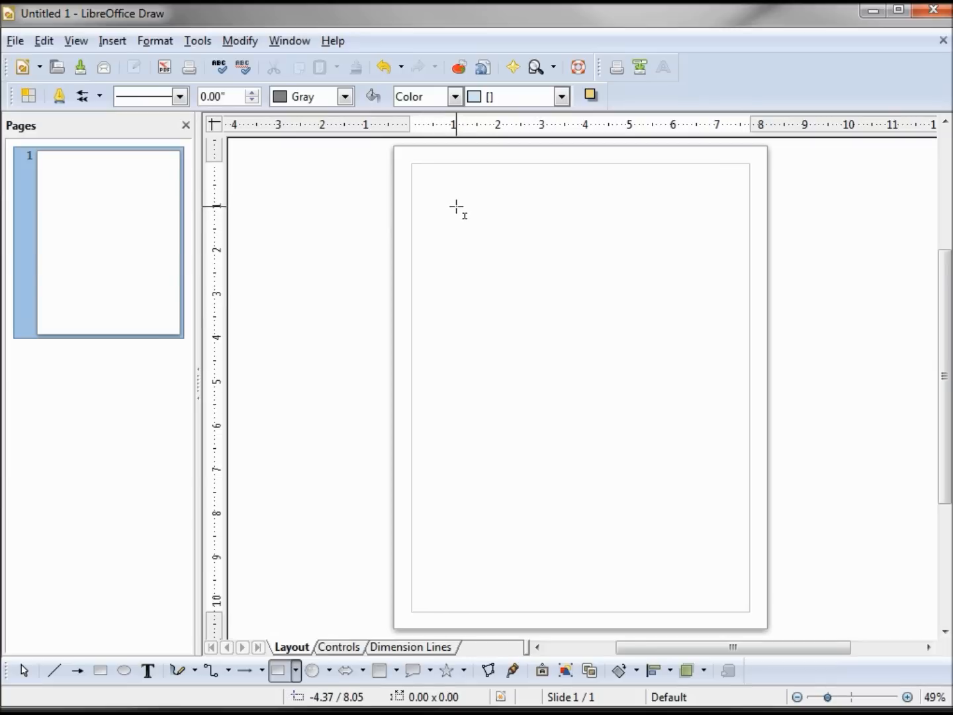
pyautogui.moveTo(455, 207)
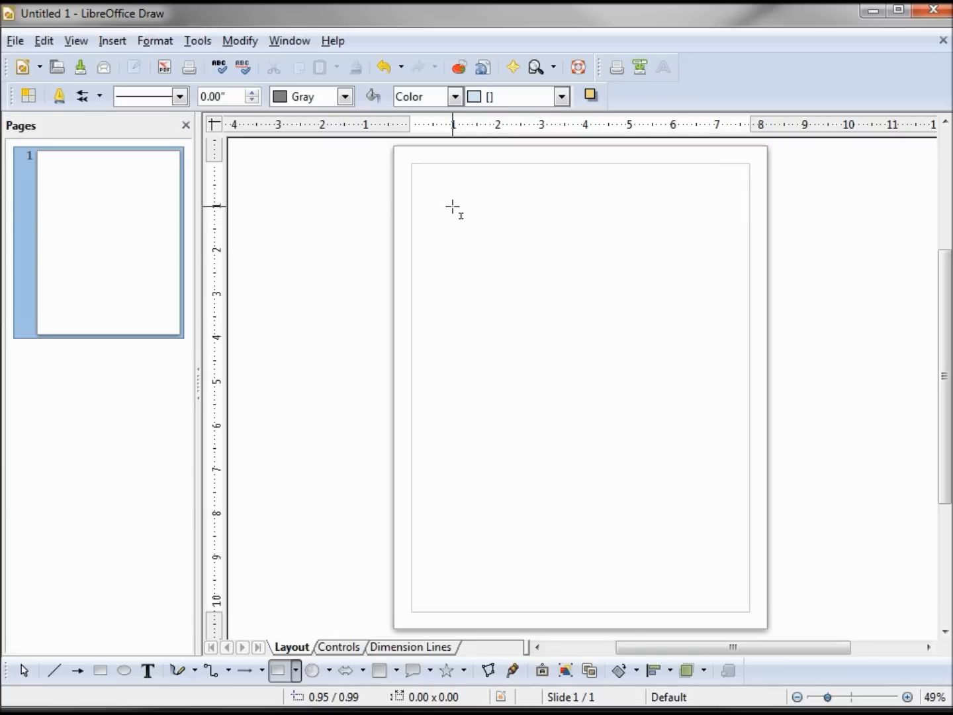
# Draw a roughly one-inch light-blue rectangle near the page's top-left corner
pyautogui.moveTo(452, 210); pyautogui.dragTo(463, 220)
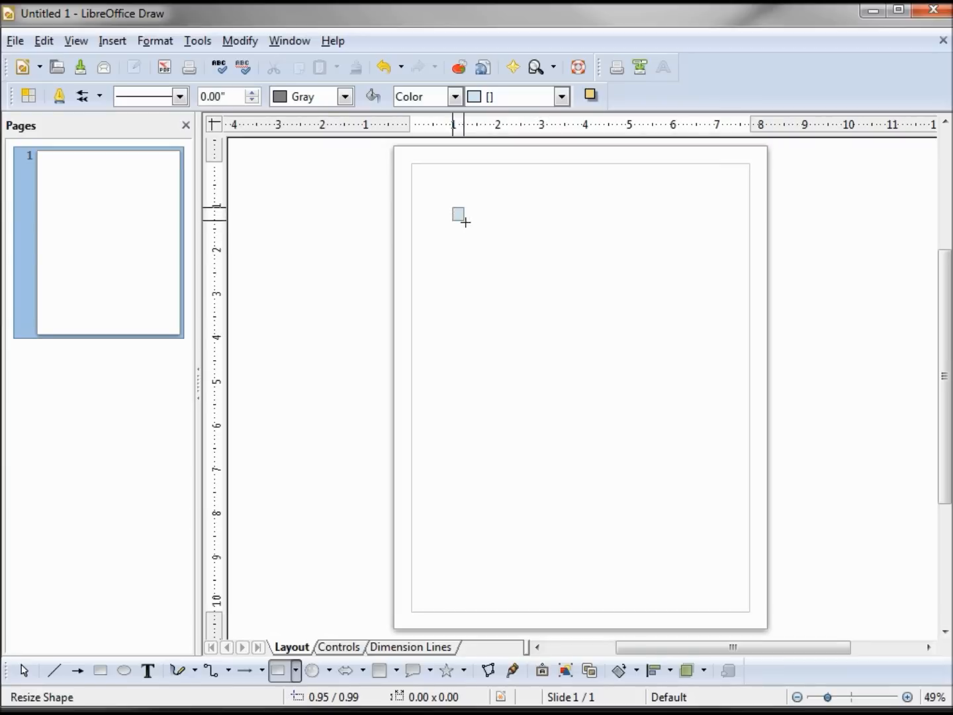
pyautogui.moveTo(458, 215); pyautogui.dragTo(493, 259)
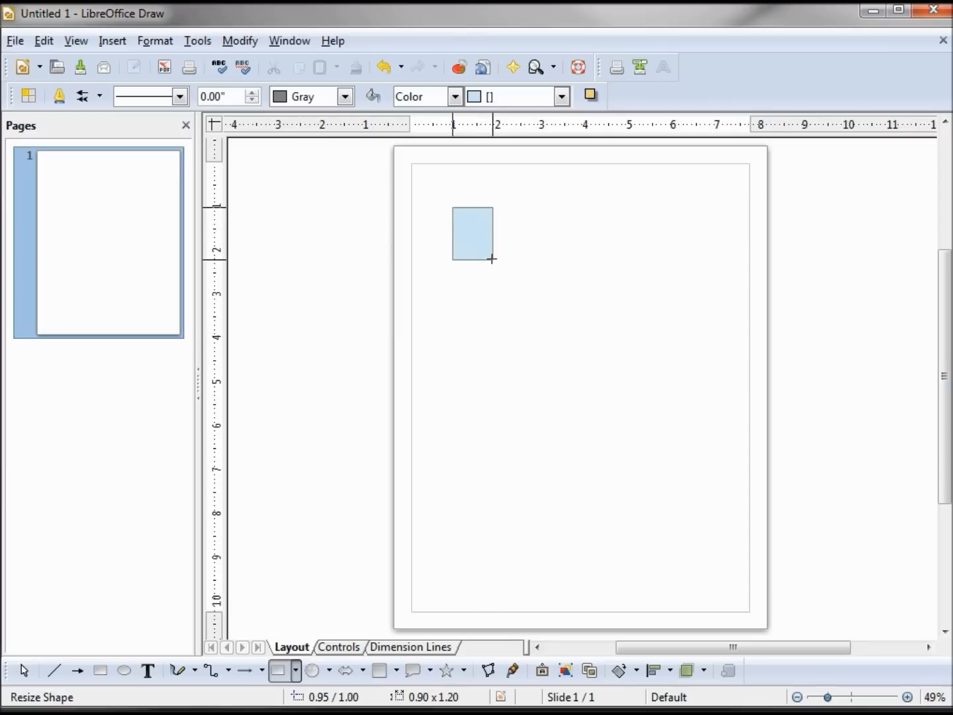
pyautogui.moveTo(491, 257); pyautogui.dragTo(497, 267)
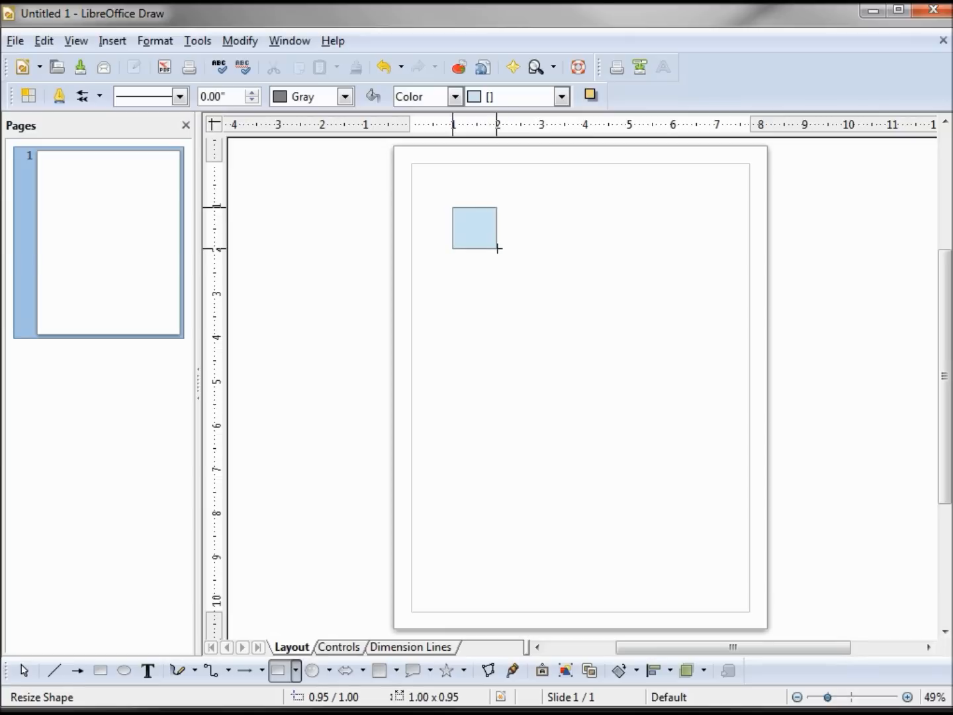
pyautogui.click(474, 228)
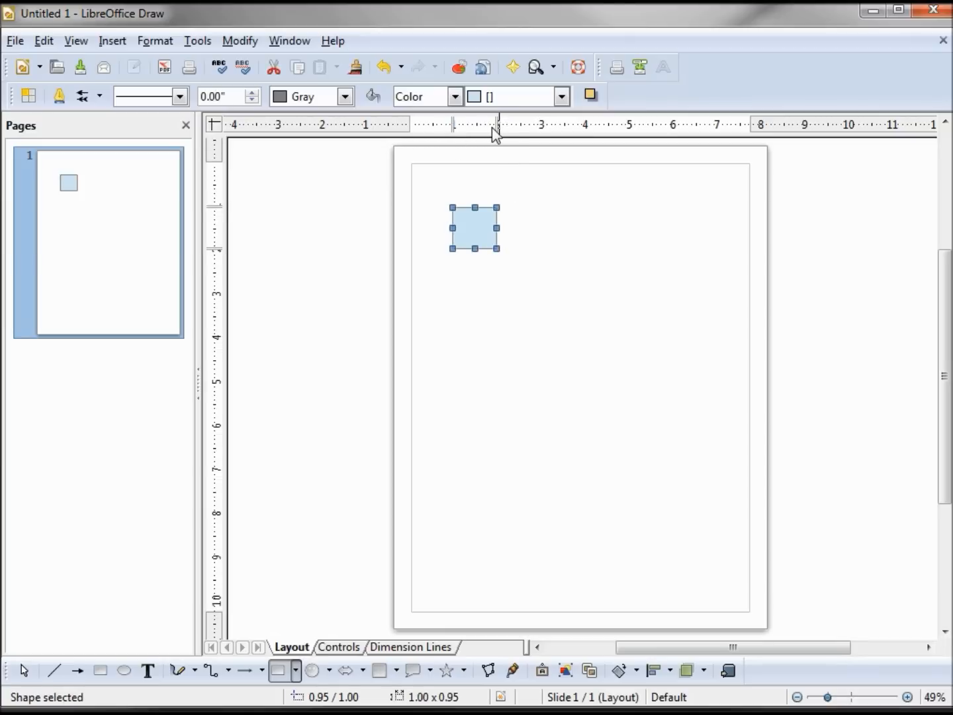
pyautogui.moveTo(497, 130)
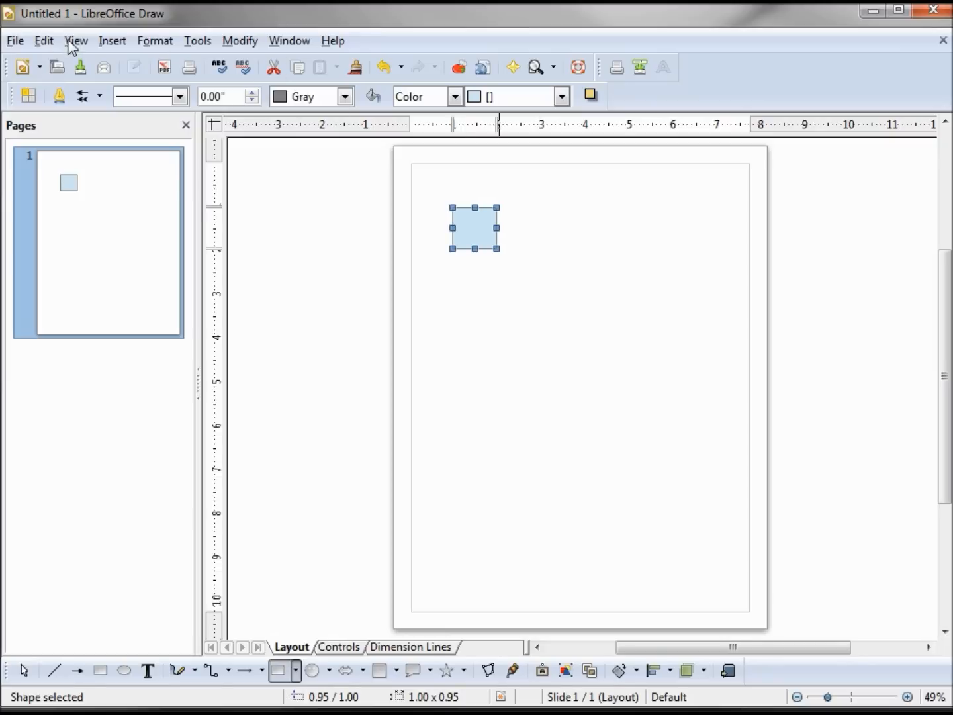
pyautogui.click(76, 39)
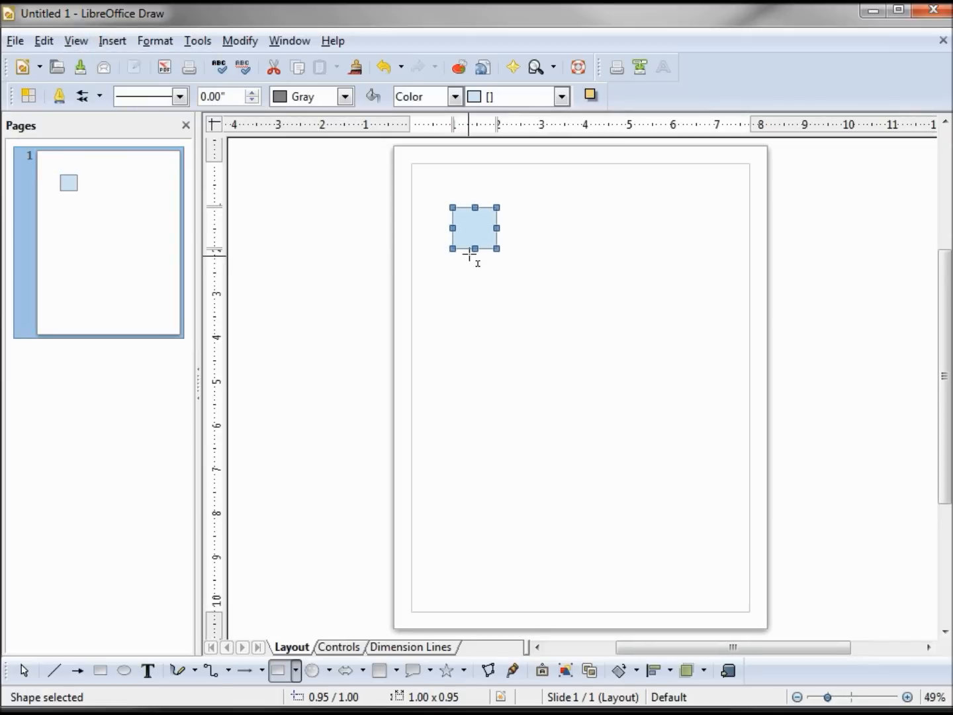
pyautogui.moveTo(482, 275)
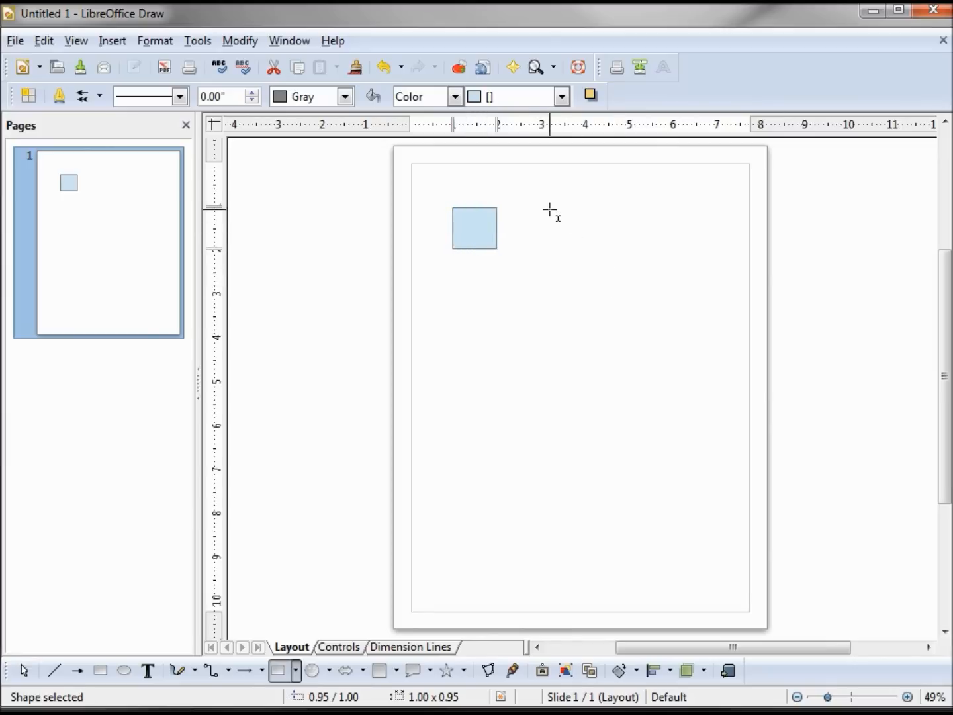
# Draw a tall light-blue rectangle to the right of the first, then deselect it
pyautogui.moveTo(550, 207); pyautogui.dragTo(577, 289)
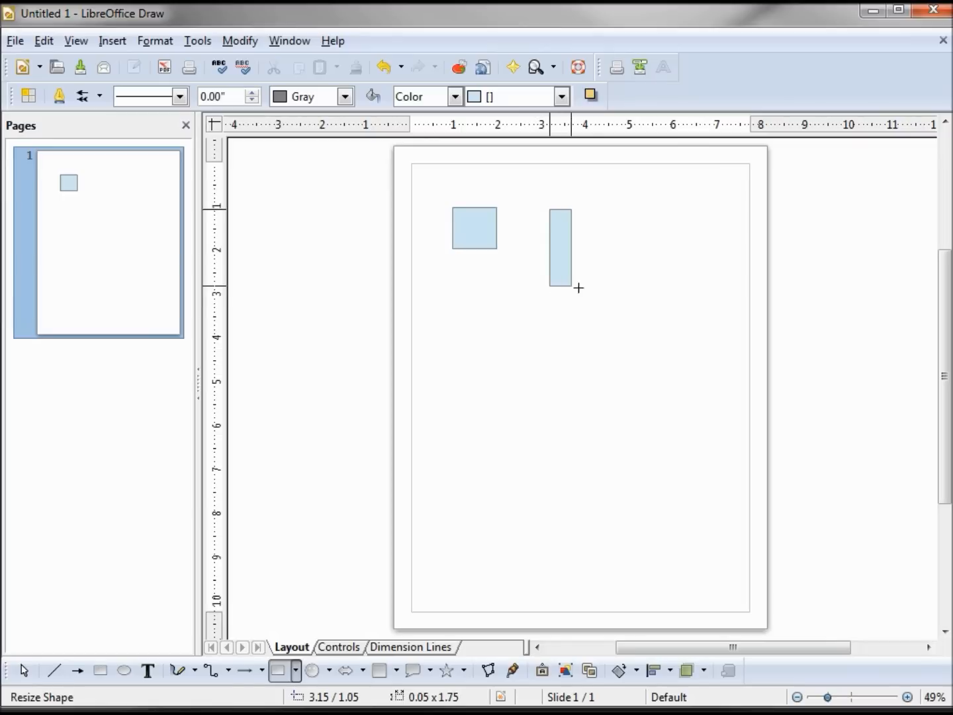
pyautogui.moveTo(569, 285); pyautogui.dragTo(587, 294)
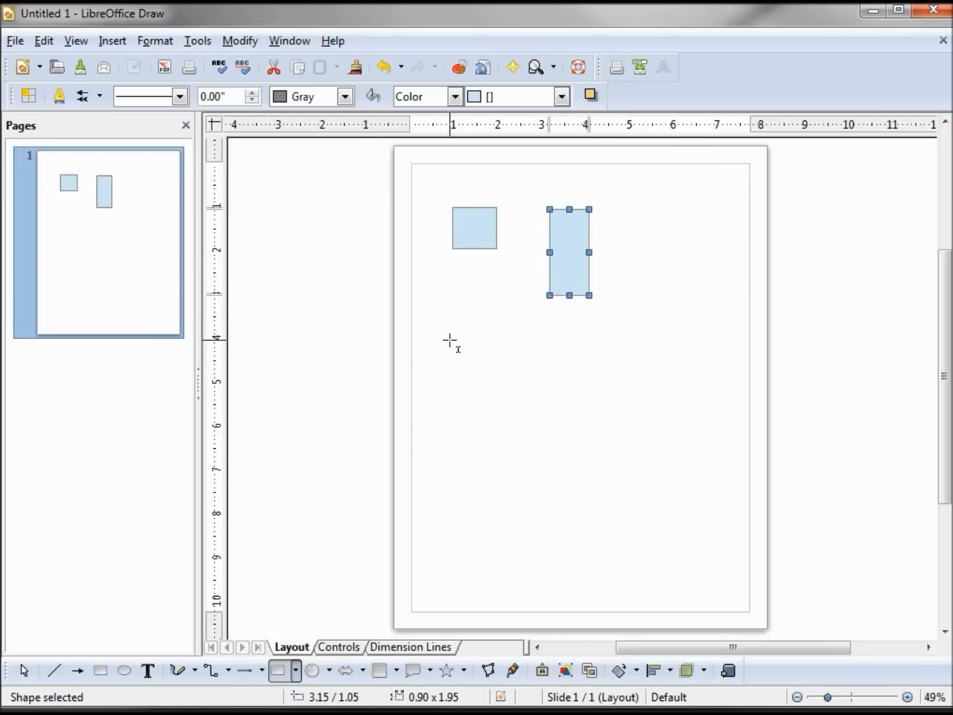
pyautogui.click(22, 670)
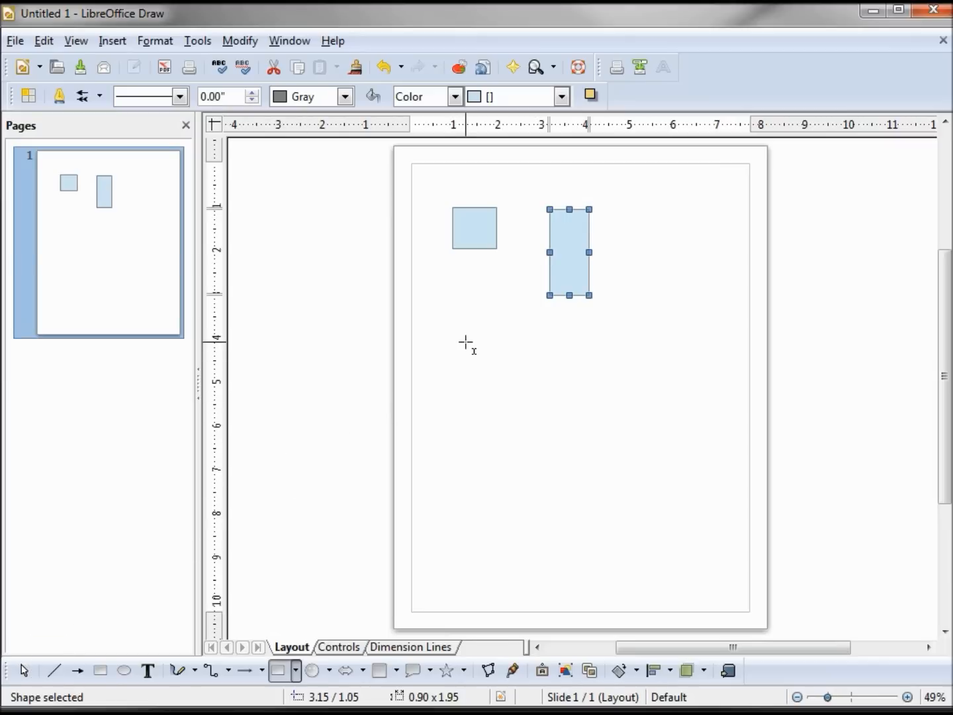
pyautogui.click(467, 349)
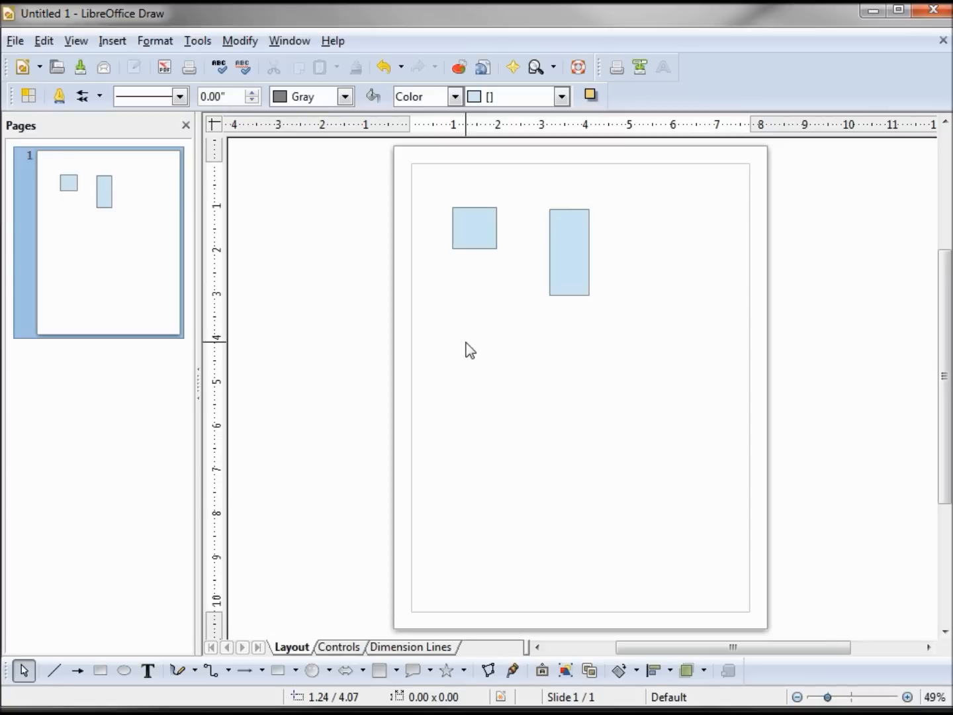